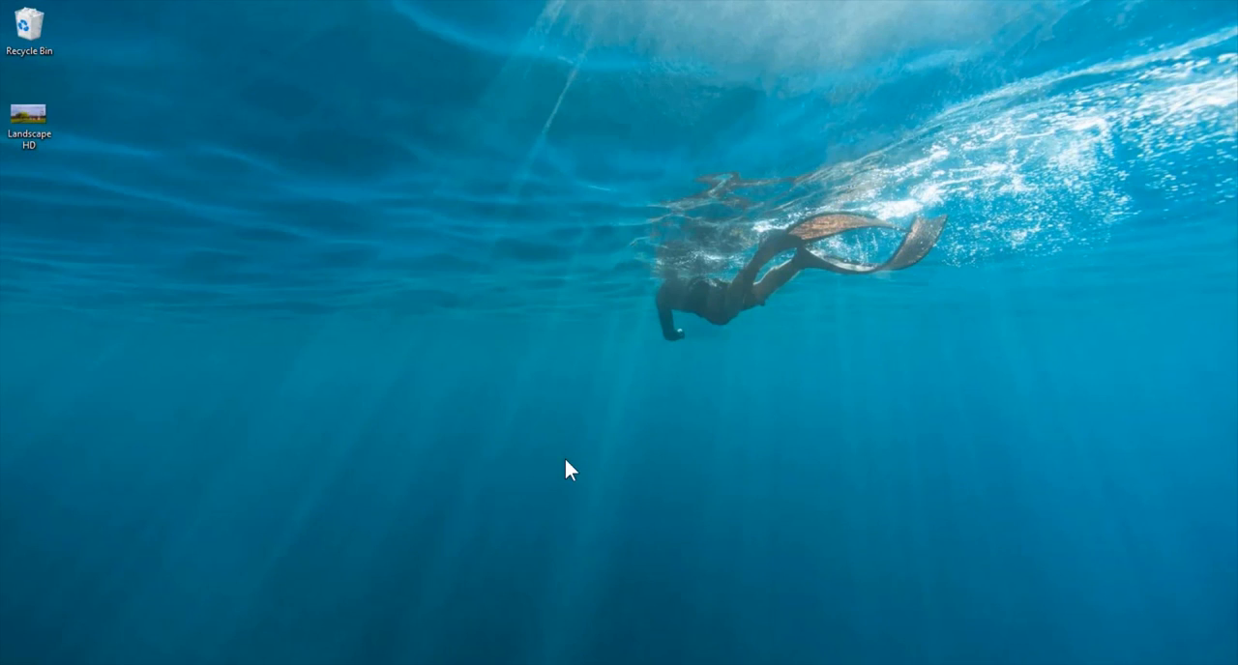
{"action": "mouse_move", "coordinate": [426, 205]}
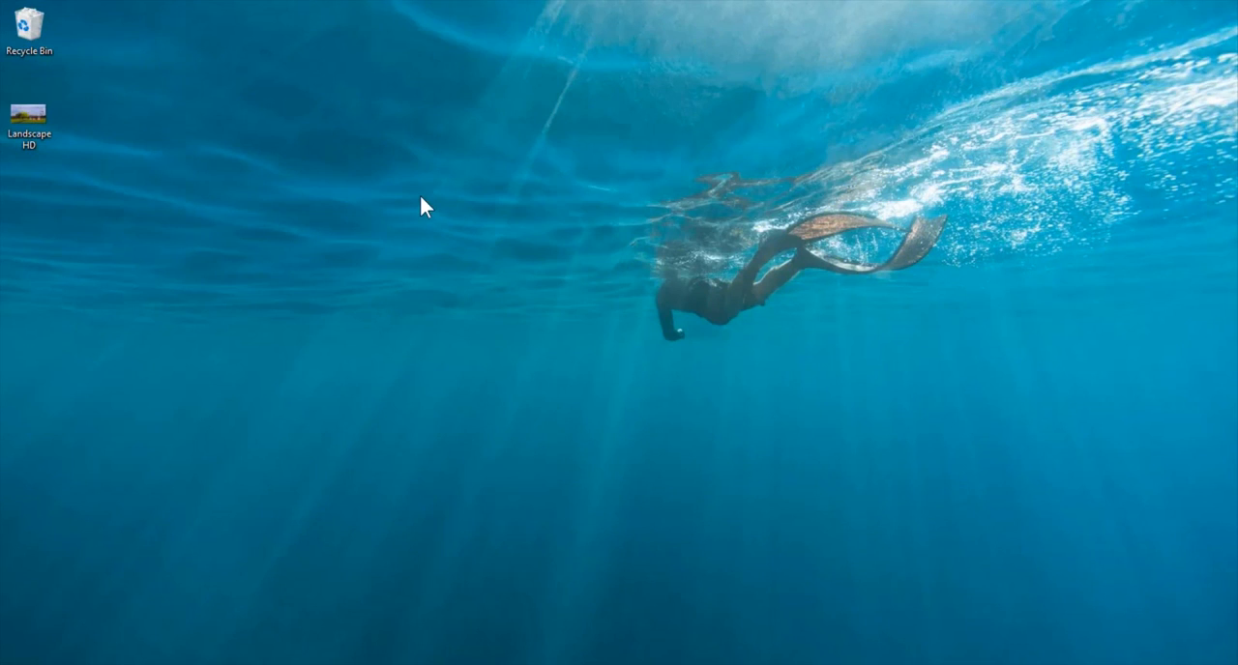
{"action": "mouse_move", "coordinate": [821, 499]}
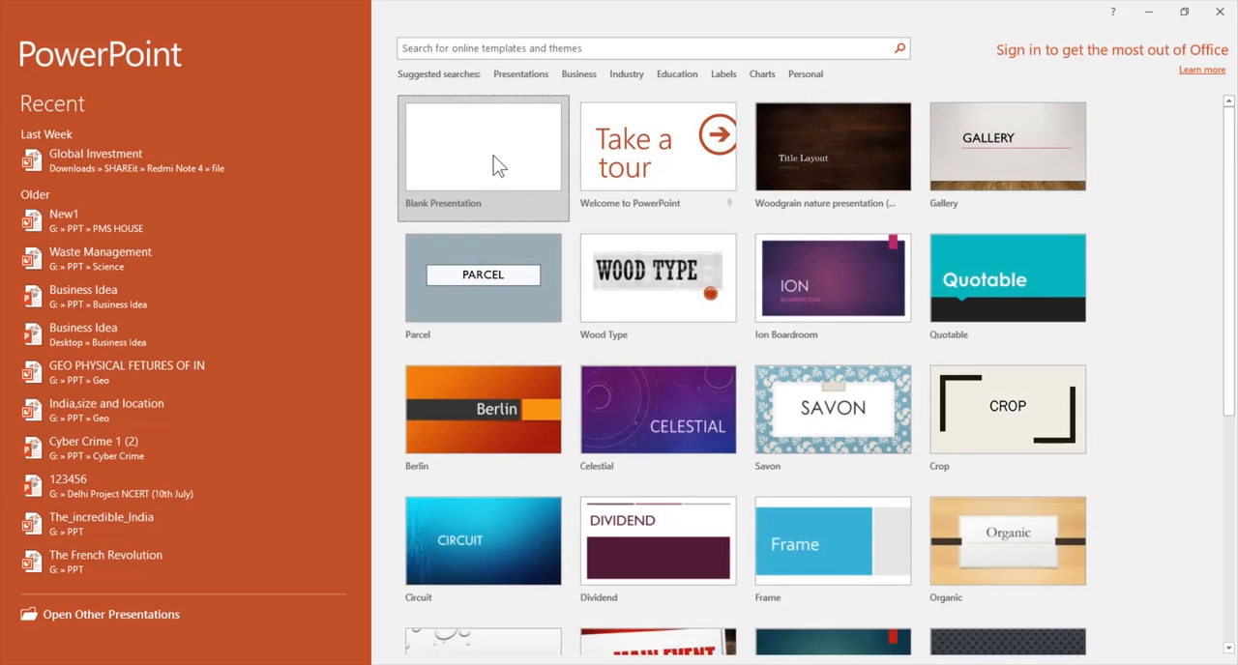
{"action": "mouse_move", "coordinate": [500, 164]}
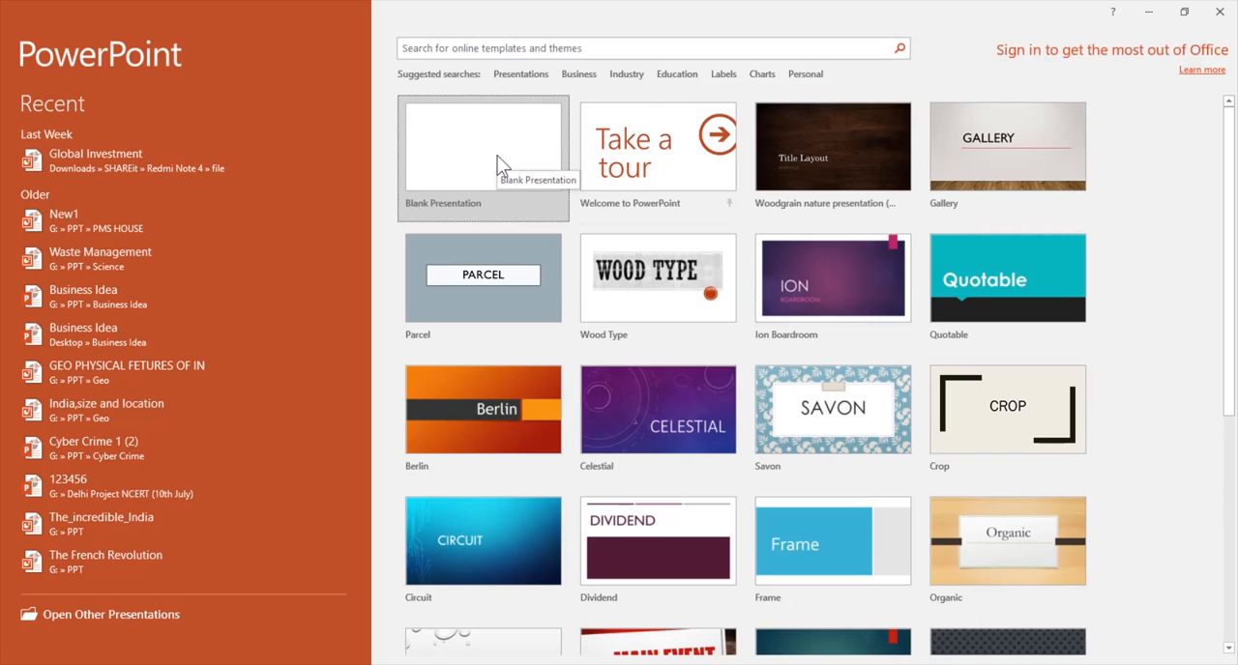
{"action": "mouse_move", "coordinate": [851, 171]}
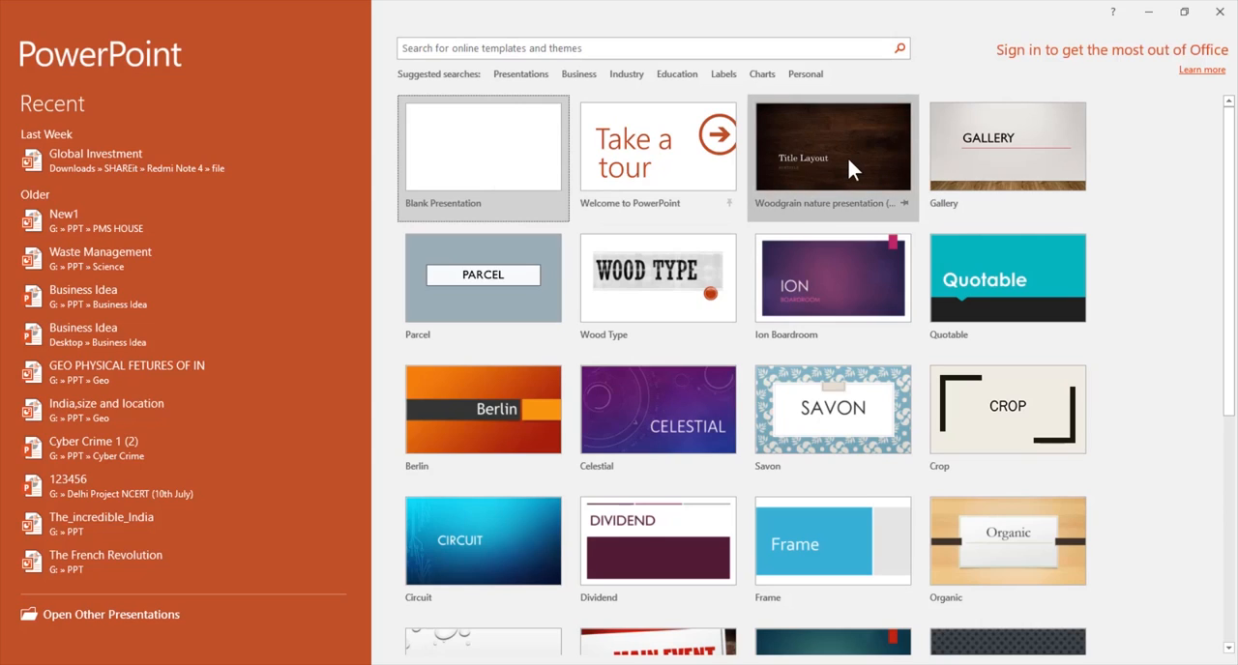
Create the Woodgrain nature presentation, trim it to the title slide and minimize PowerPoint
{"action": "left_click", "coordinate": [832, 155]}
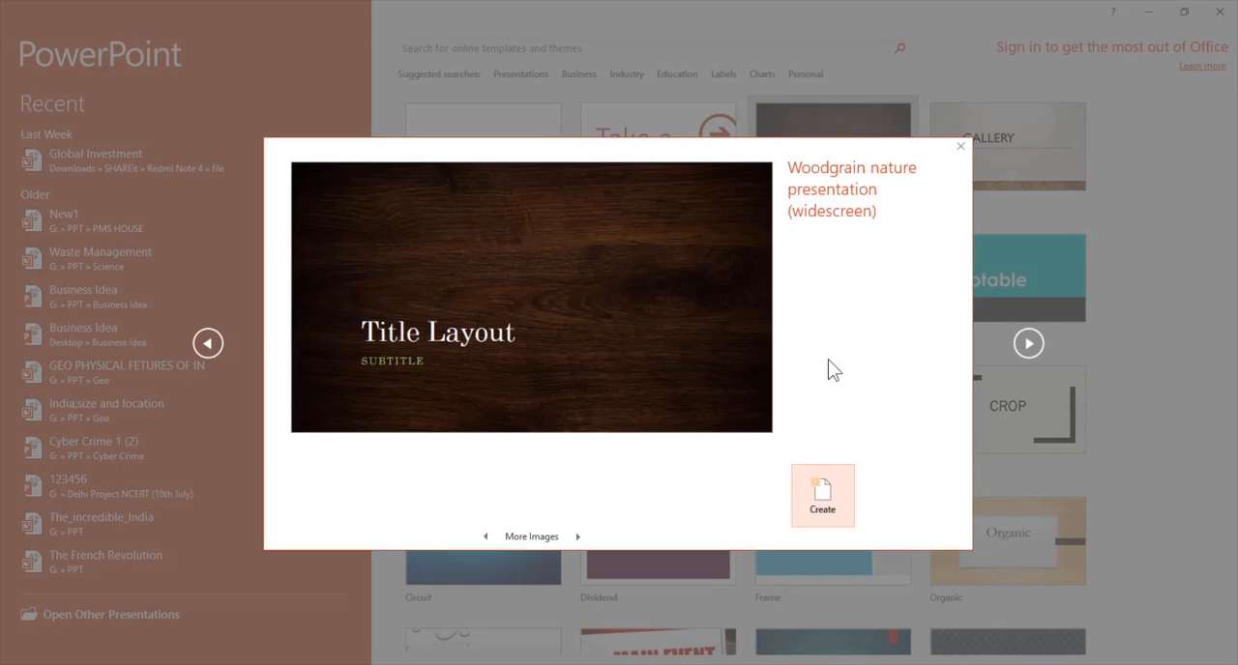
{"action": "left_click", "coordinate": [820, 495]}
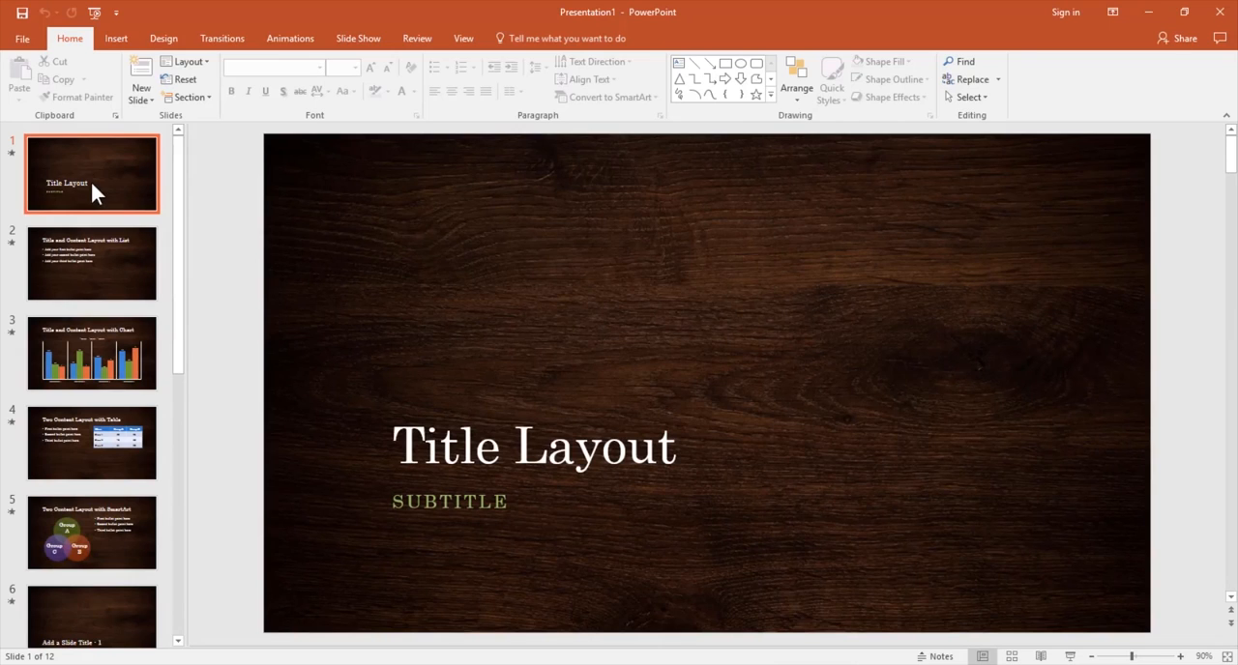
{"action": "scroll", "scroll_direction": "down", "scroll_amount": 3}
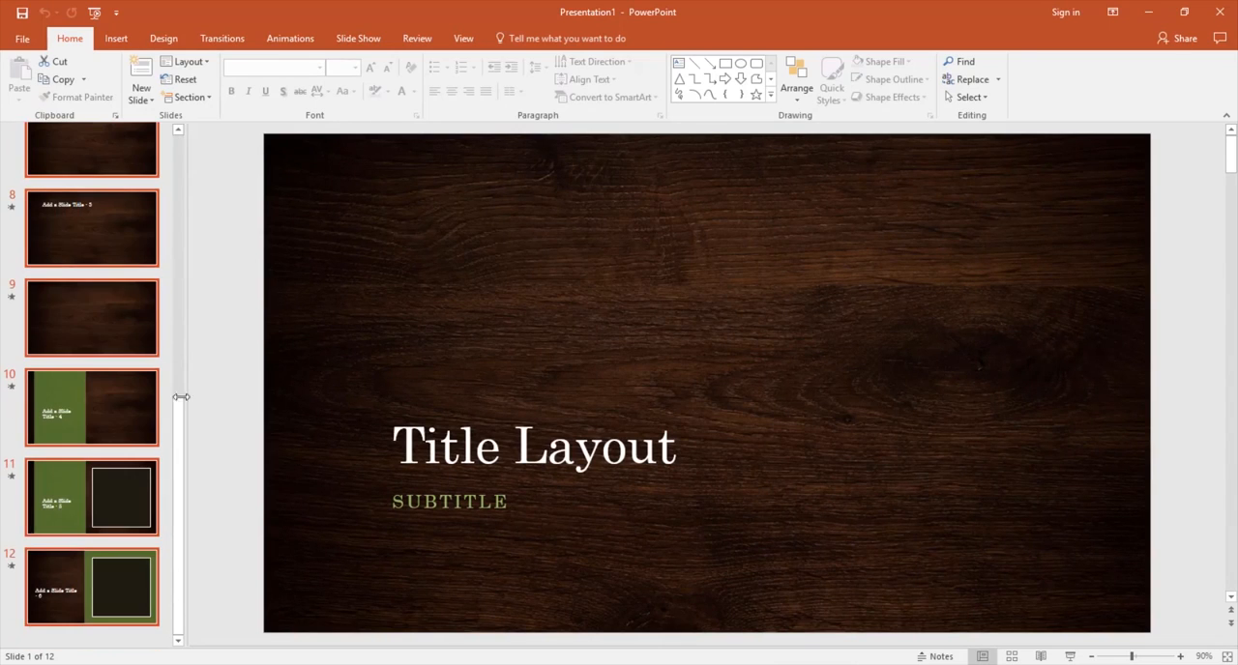
{"action": "scroll", "scroll_direction": "up", "scroll_amount": 3}
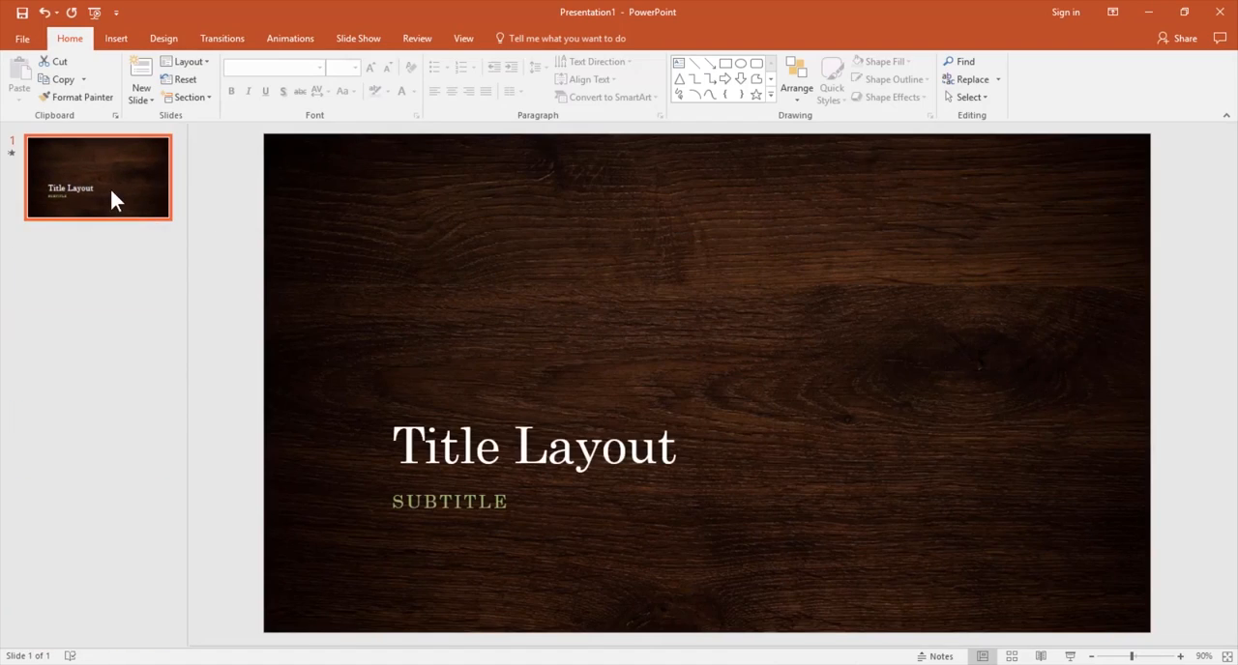
{"action": "left_click", "coordinate": [189, 62]}
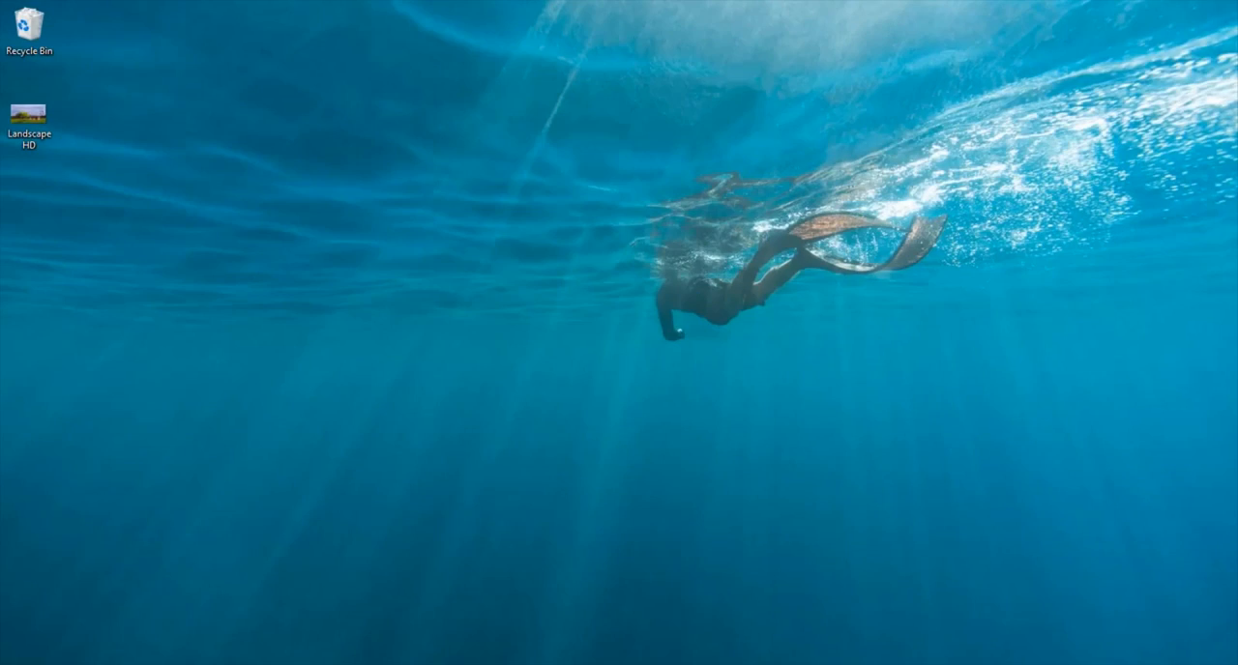
View the Landscape HD photo in Photos, close it and select the file to see its 18.0 MB size
{"action": "double_click", "coordinate": [27, 112]}
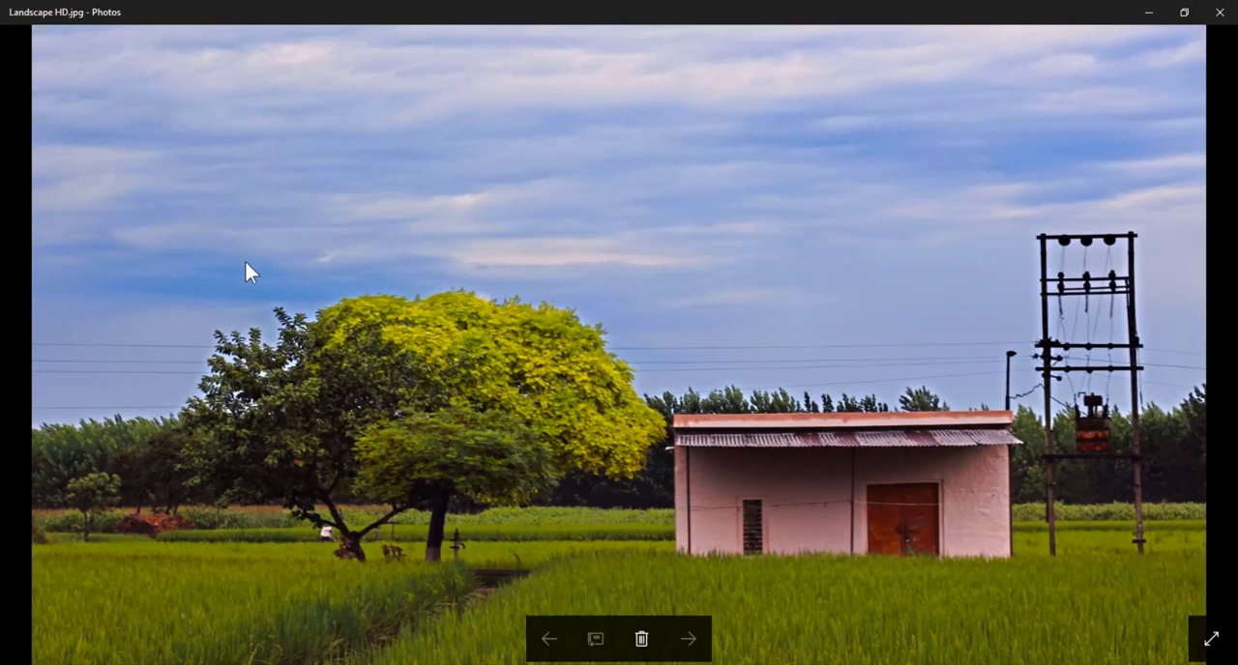
{"action": "mouse_move", "coordinate": [1219, 11]}
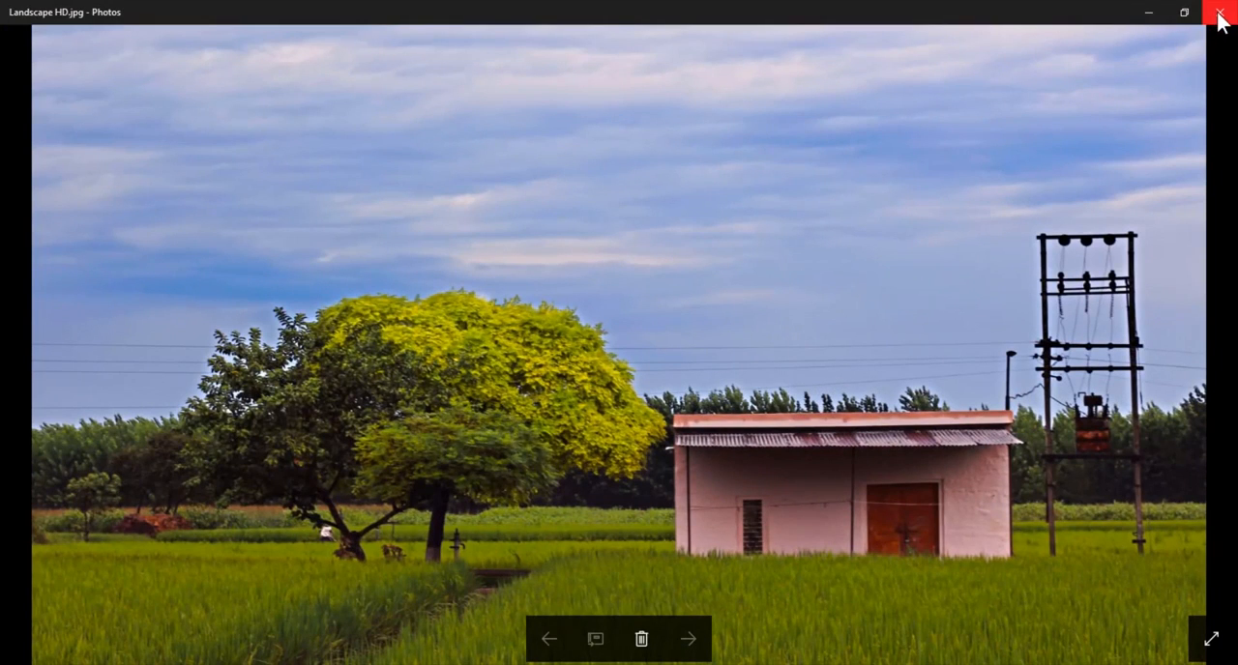
{"action": "left_click", "coordinate": [1219, 12]}
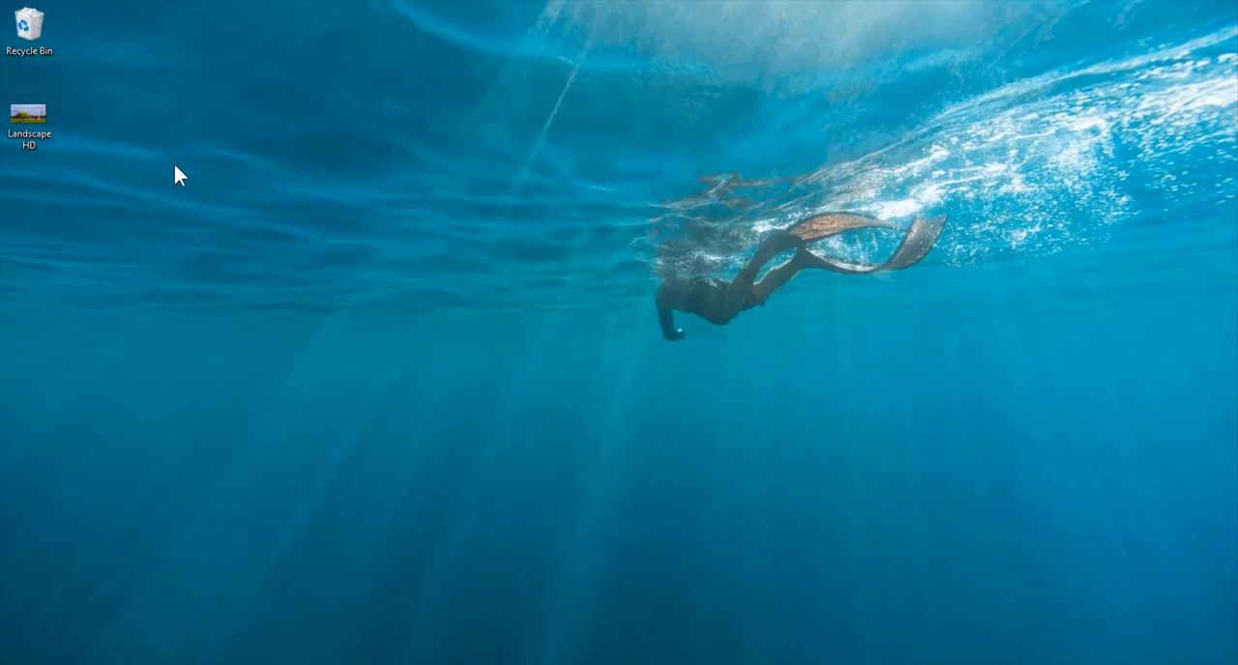
{"action": "left_click", "coordinate": [29, 112]}
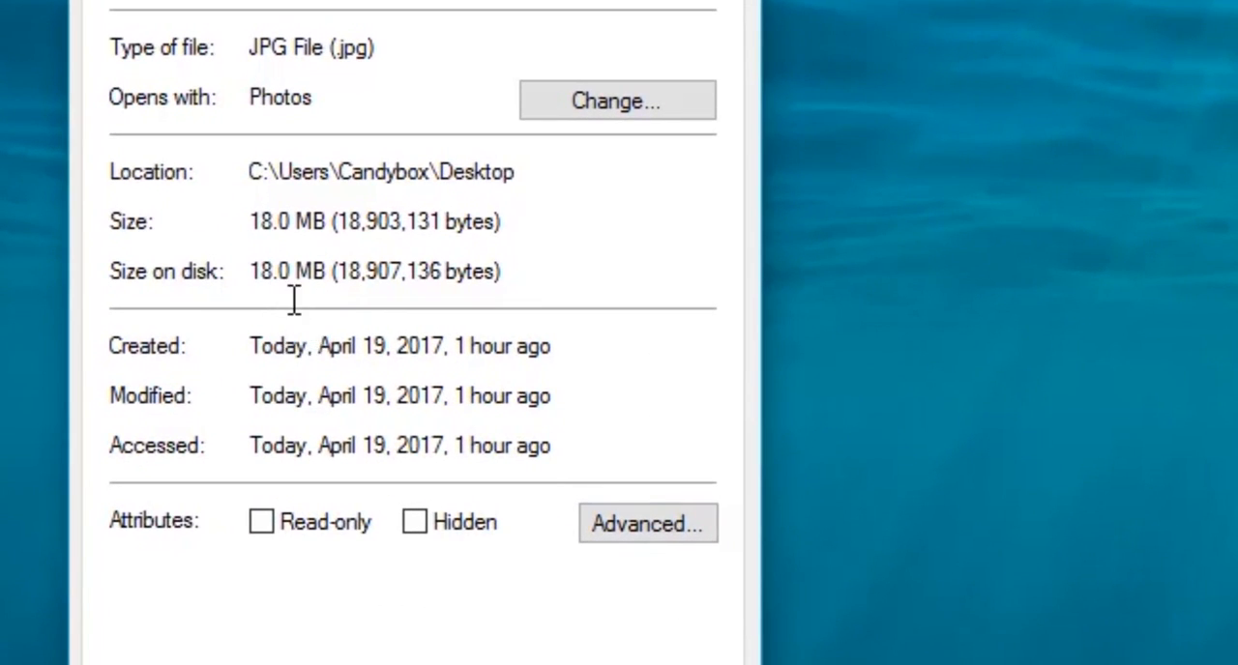
{"action": "mouse_move", "coordinate": [319, 344]}
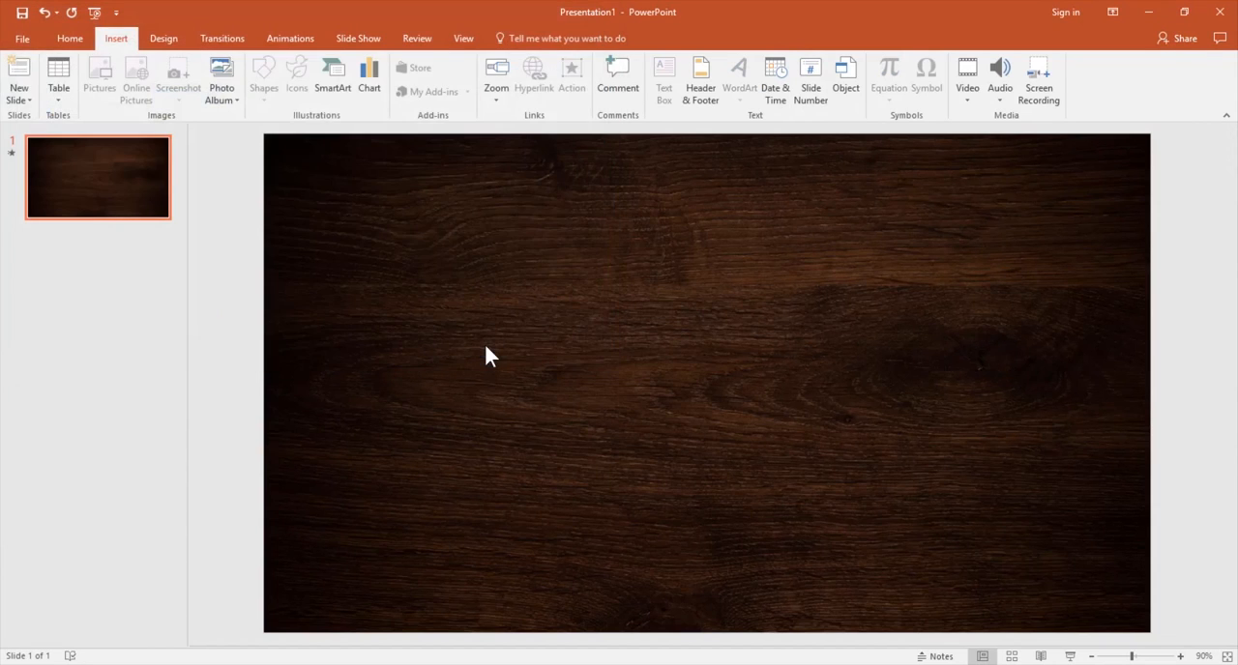
Insert the Landscape HD picture so it fills the slide
{"action": "left_click", "coordinate": [99, 78]}
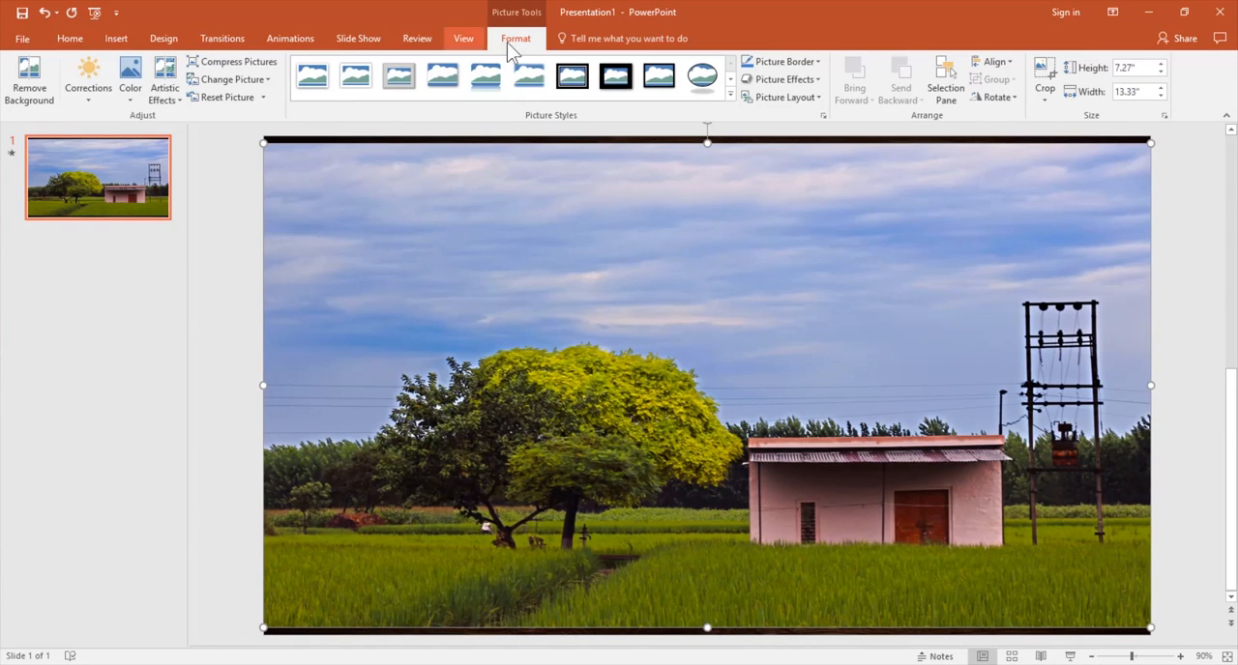
{"action": "mouse_move", "coordinate": [236, 62]}
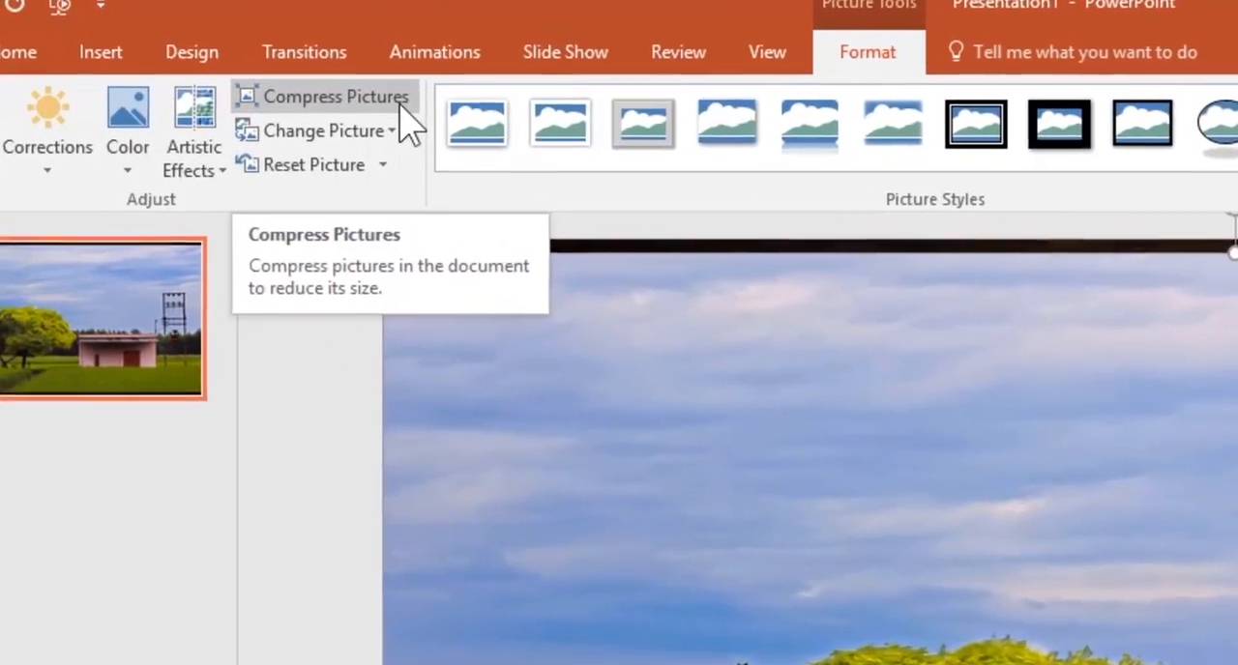
Compress all pictures at default resolution with Delete cropped areas kept on, and confirm
{"action": "left_click", "coordinate": [337, 96]}
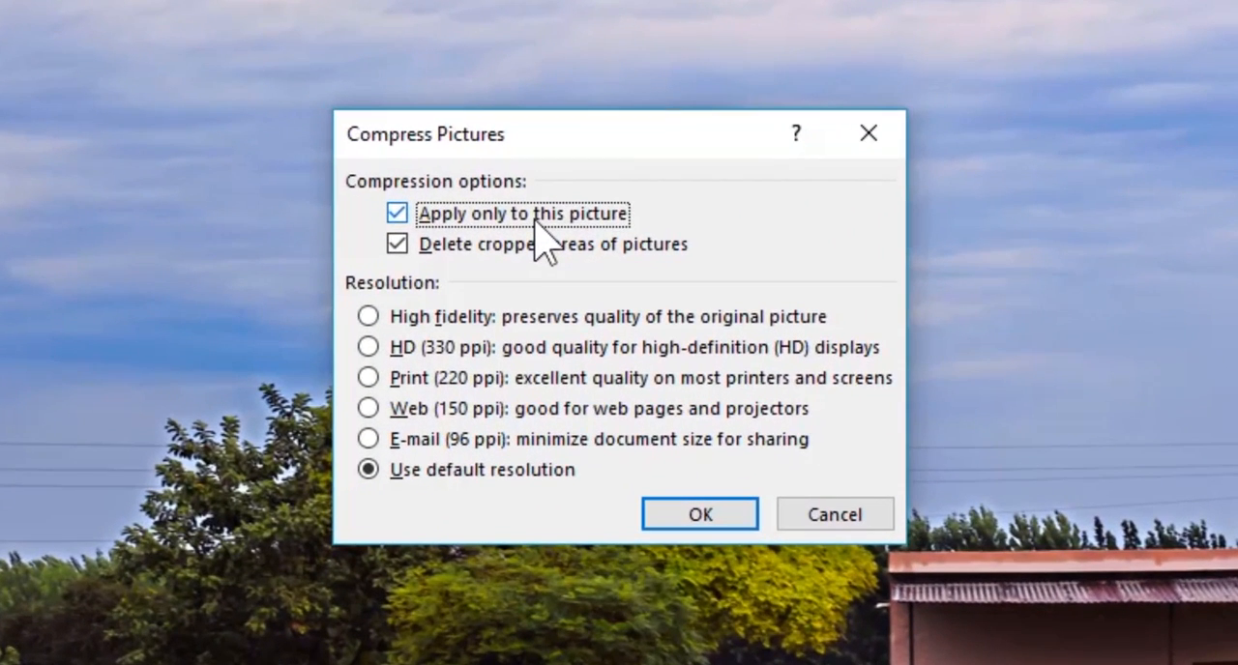
{"action": "left_click", "coordinate": [395, 213]}
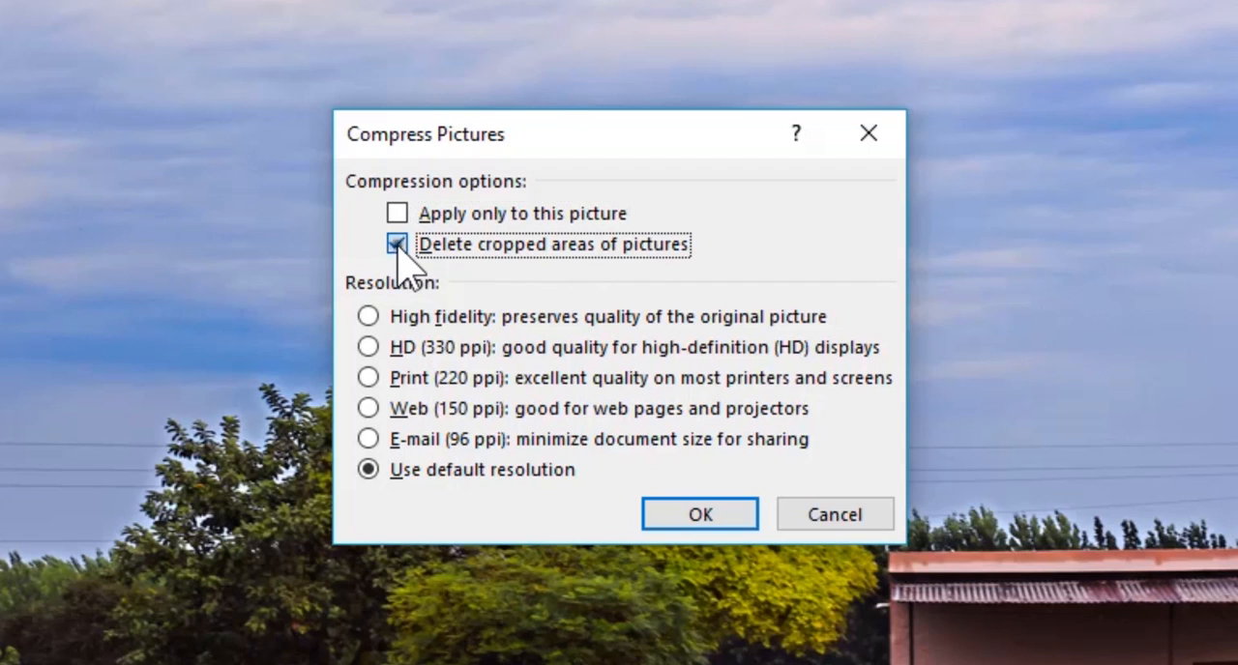
{"action": "left_click", "coordinate": [396, 244]}
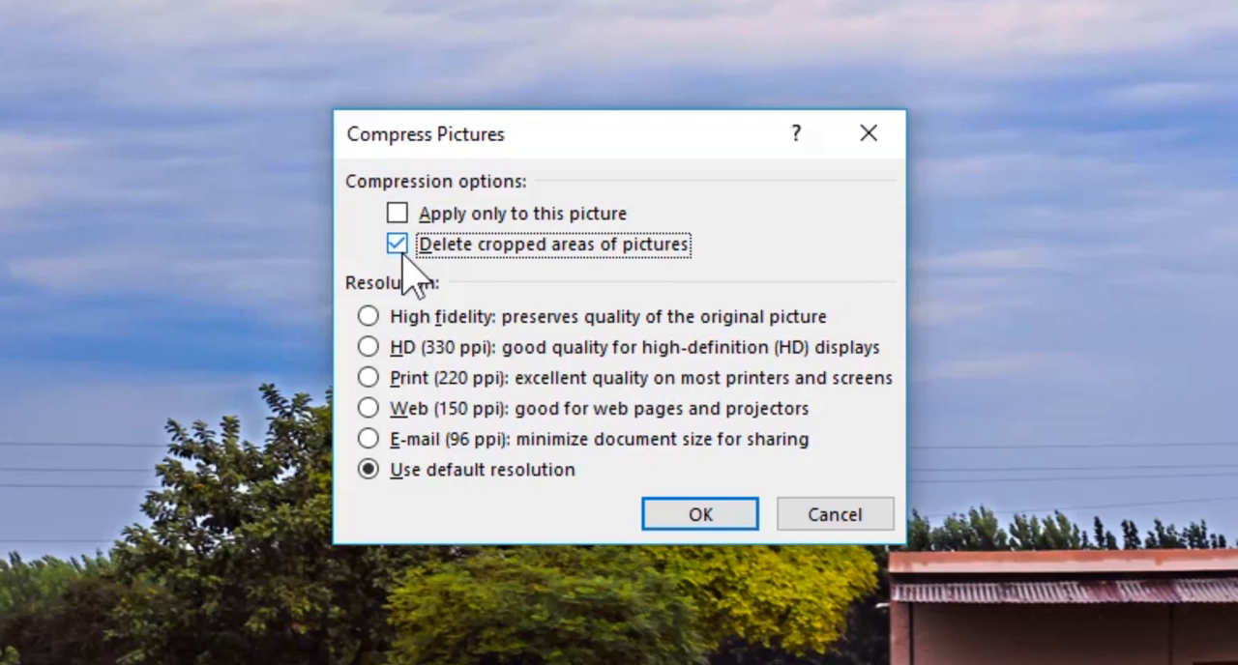
{"action": "left_click", "coordinate": [699, 515]}
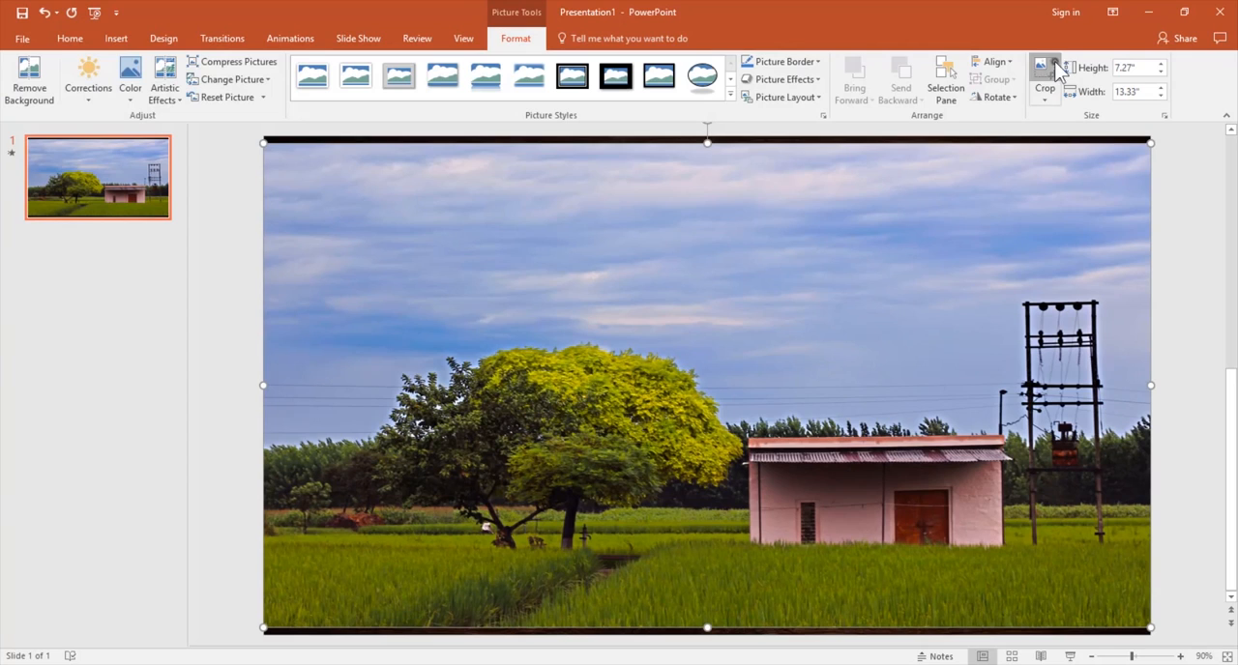
Crop the landscape photo and reposition it inside the crop area
{"action": "left_click", "coordinate": [1045, 77]}
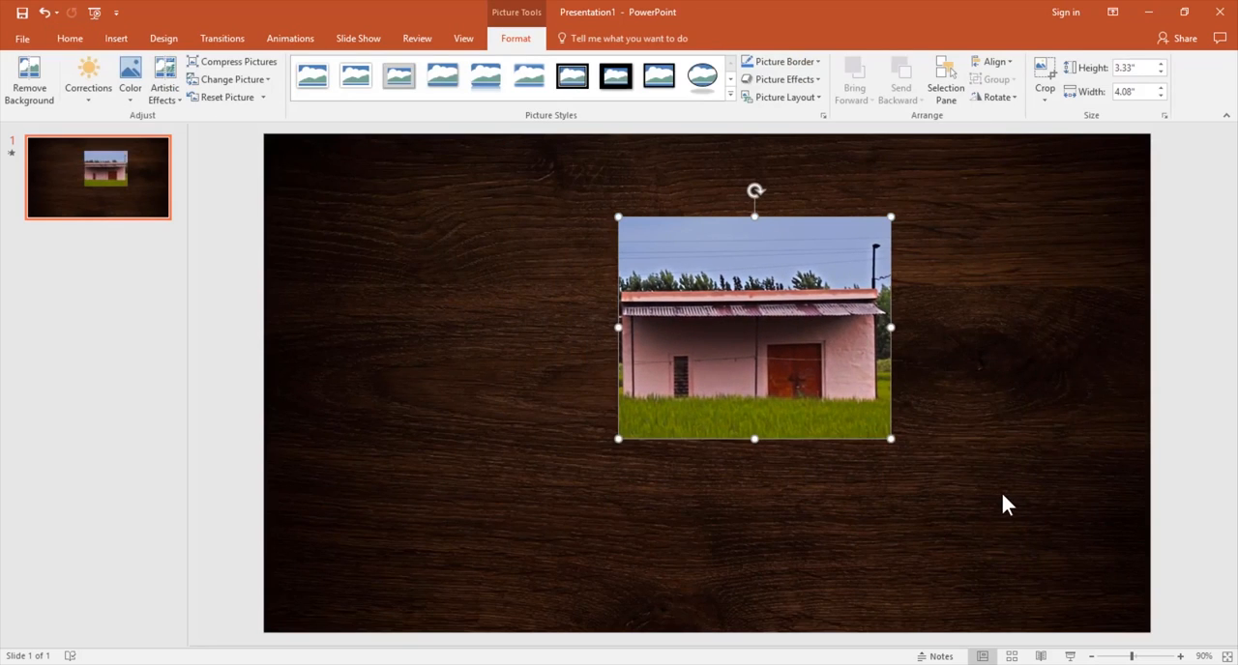
{"action": "mouse_move", "coordinate": [977, 565]}
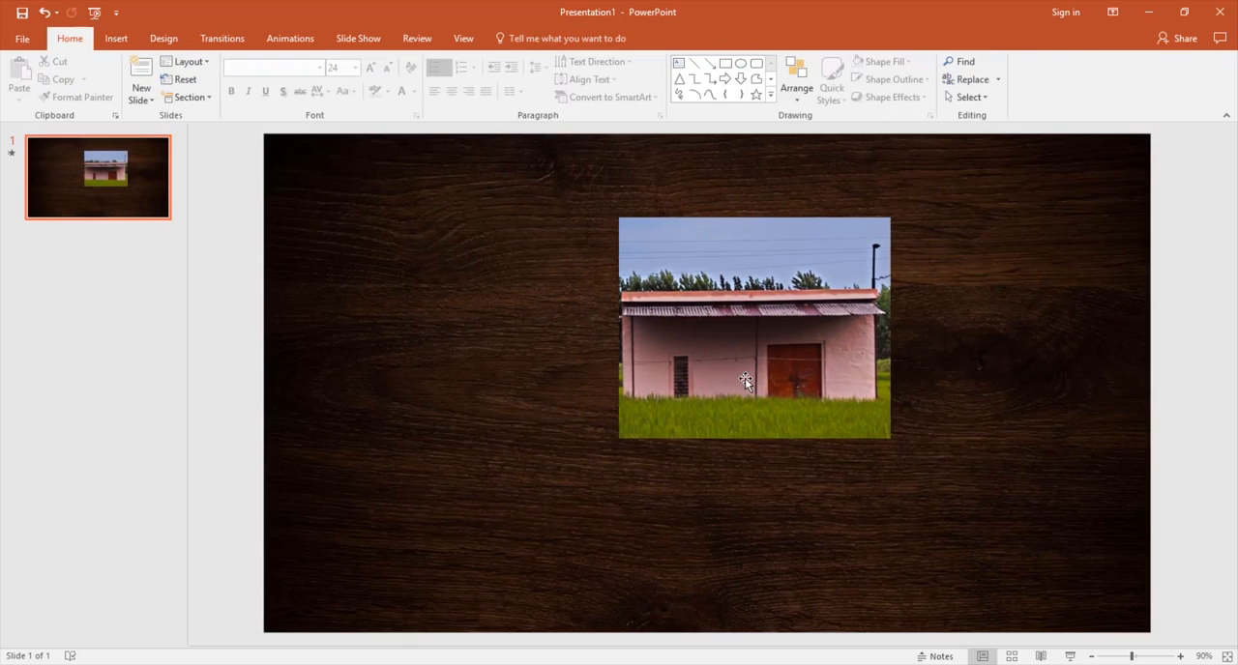
{"action": "left_click", "coordinate": [755, 377]}
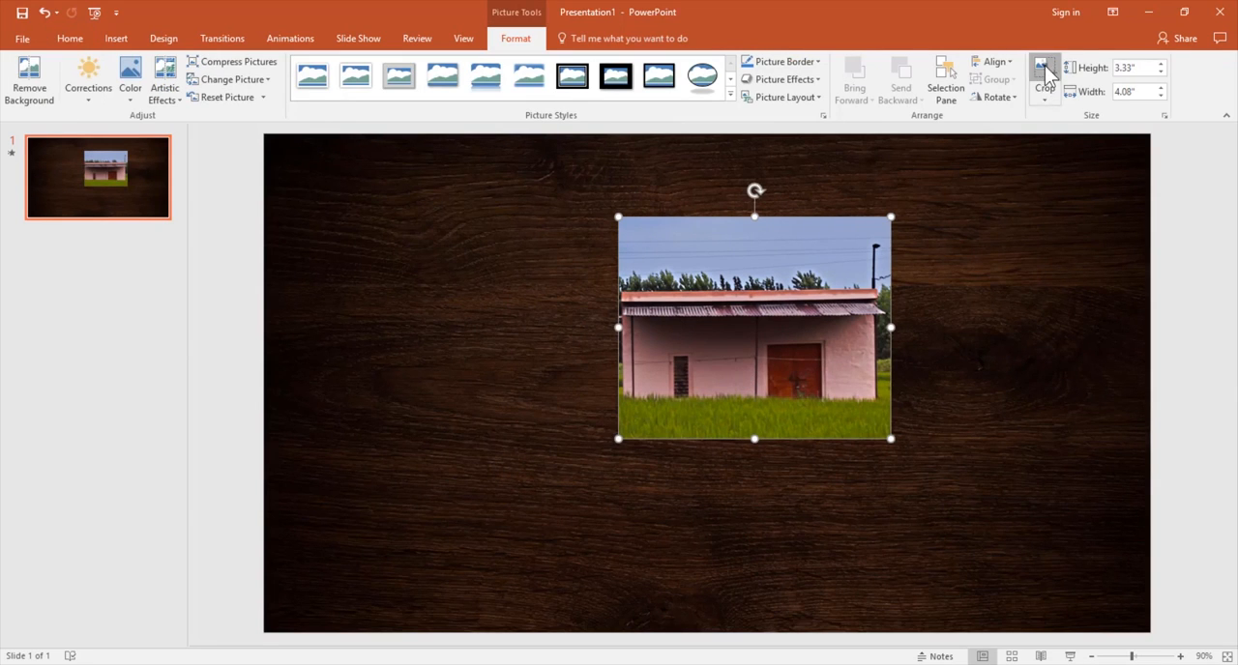
{"action": "left_click", "coordinate": [1044, 79]}
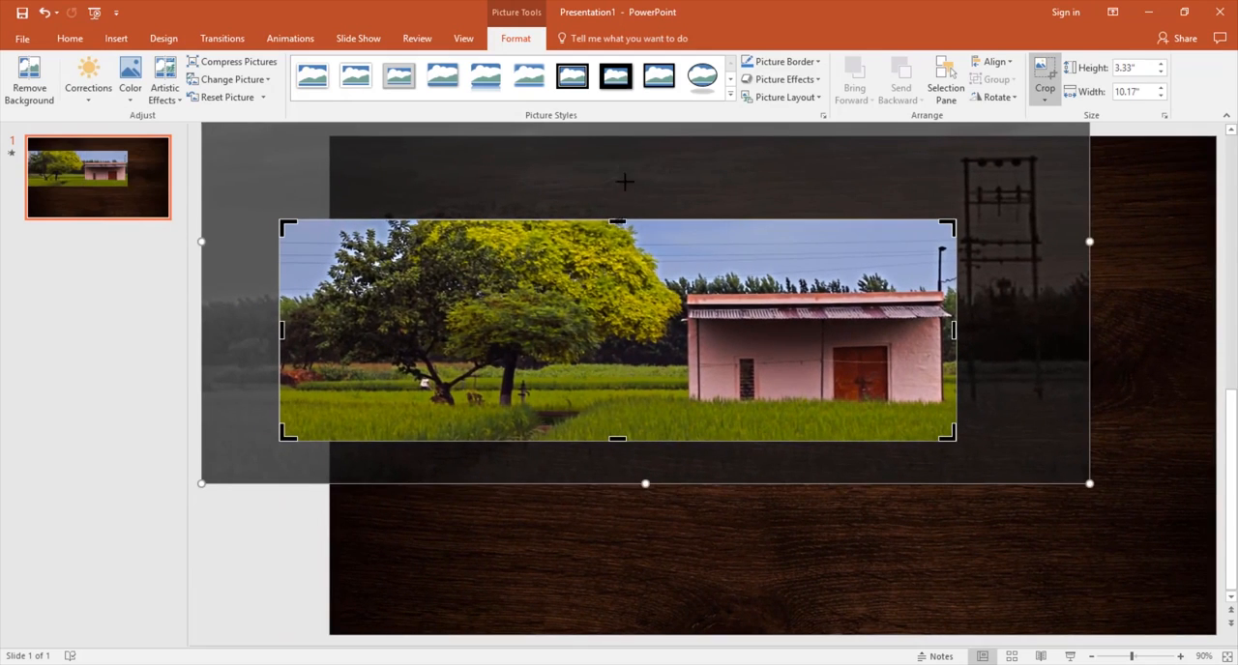
{"action": "left_click_drag", "start_coordinate": [617, 224], "coordinate": [617, 155]}
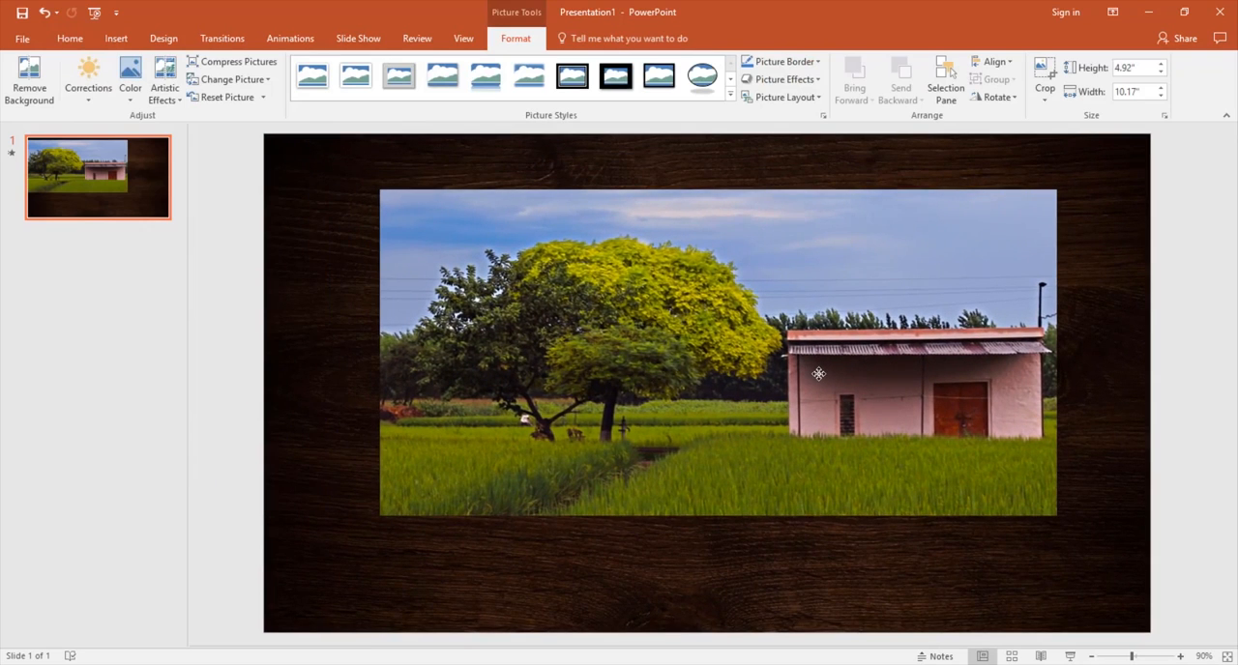
Widen the crop into a tree-and-hut banner and reopen Compress Pictures
{"action": "left_click", "coordinate": [816, 376]}
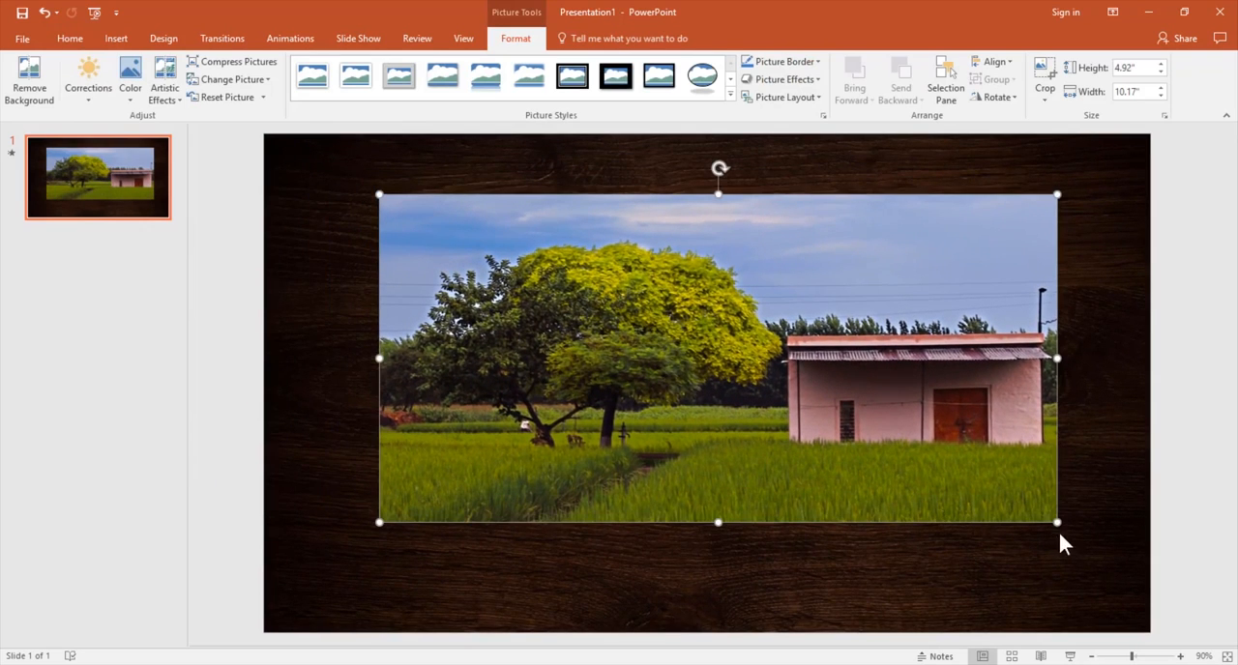
{"action": "mouse_move", "coordinate": [1103, 565]}
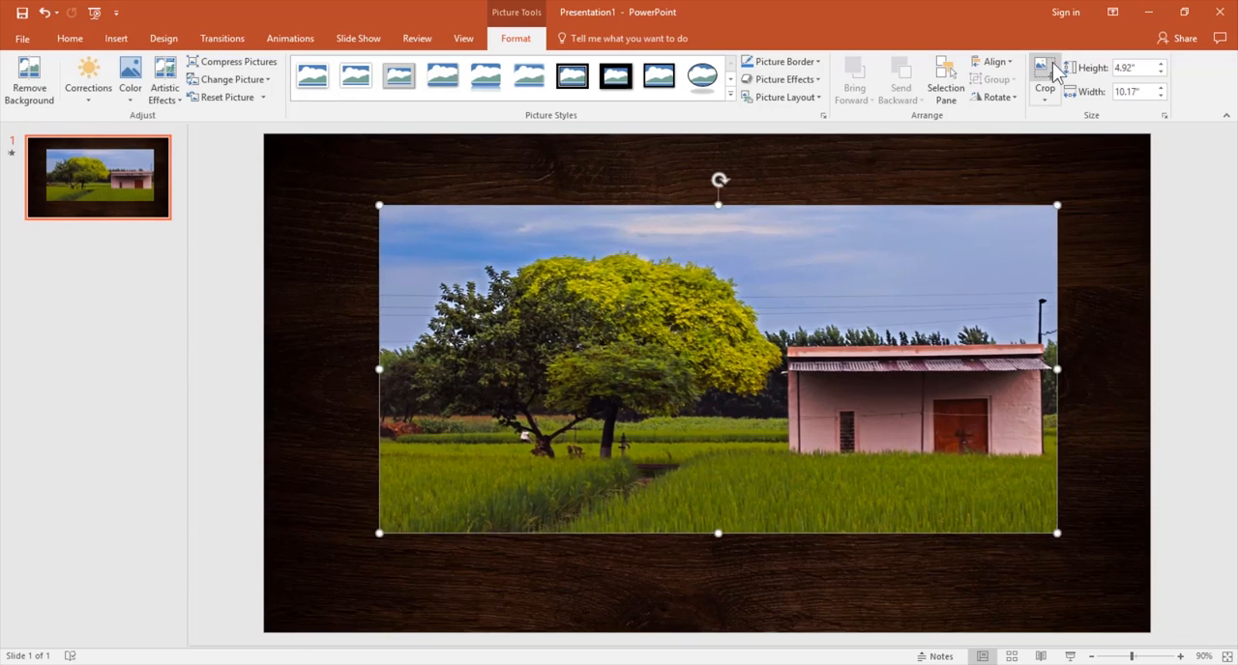
{"action": "left_click", "coordinate": [1044, 79]}
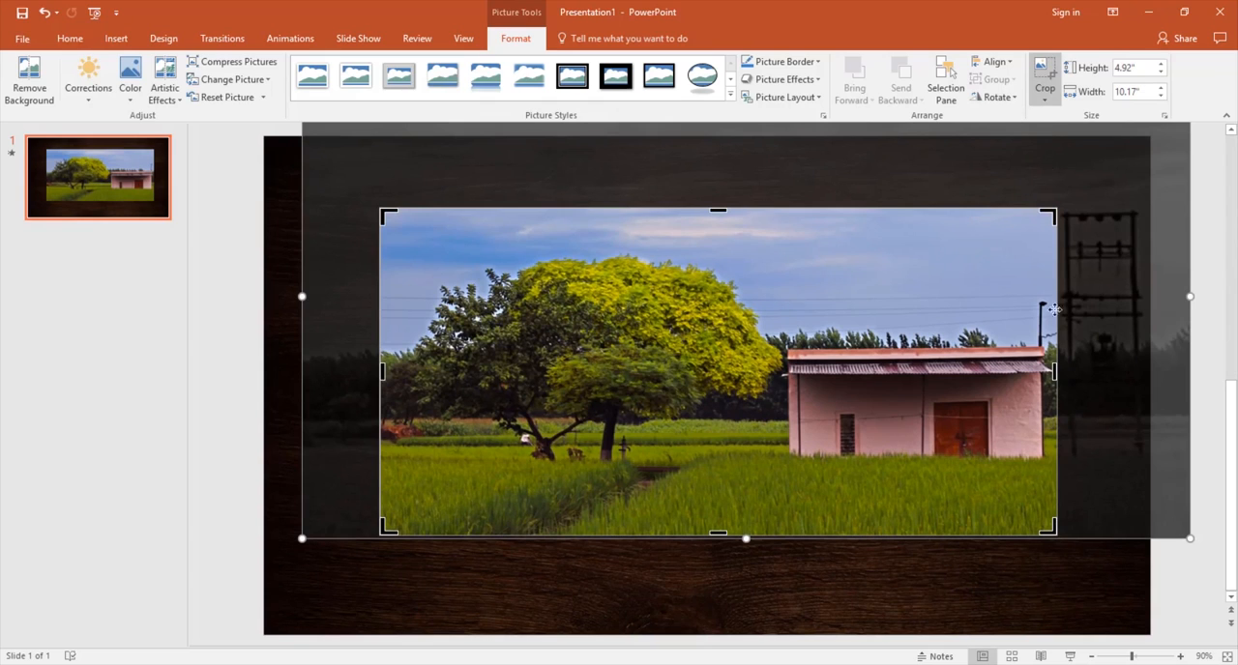
{"action": "left_click", "coordinate": [233, 61]}
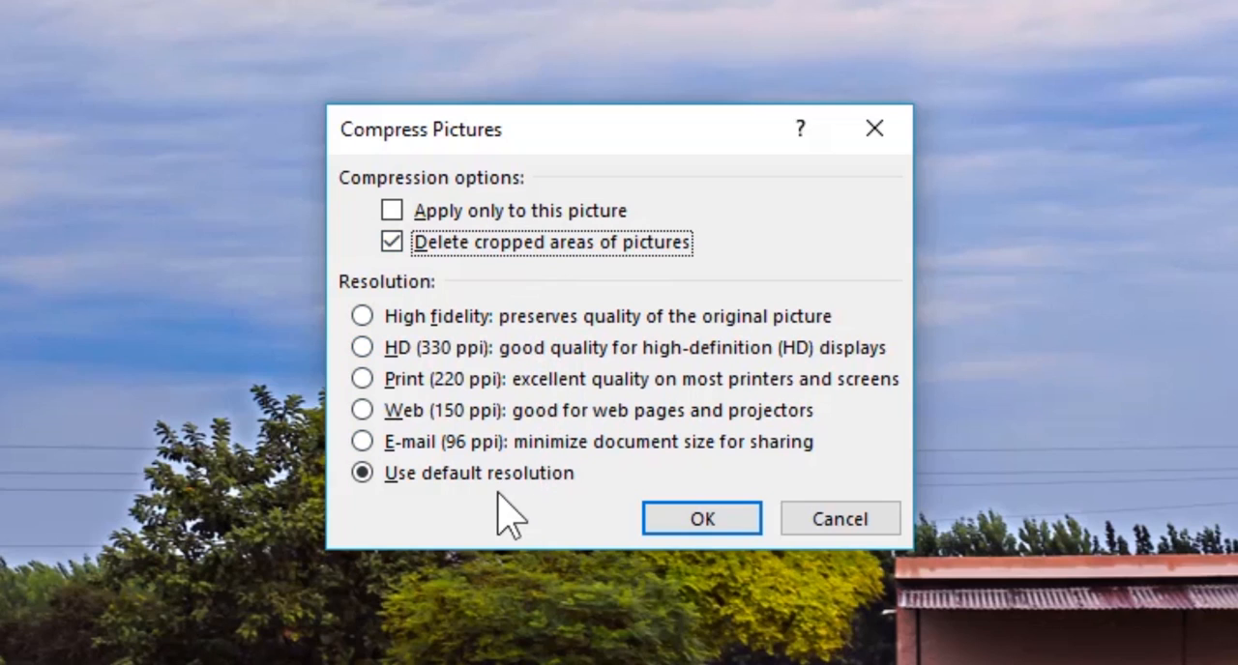
{"action": "mouse_move", "coordinate": [793, 338]}
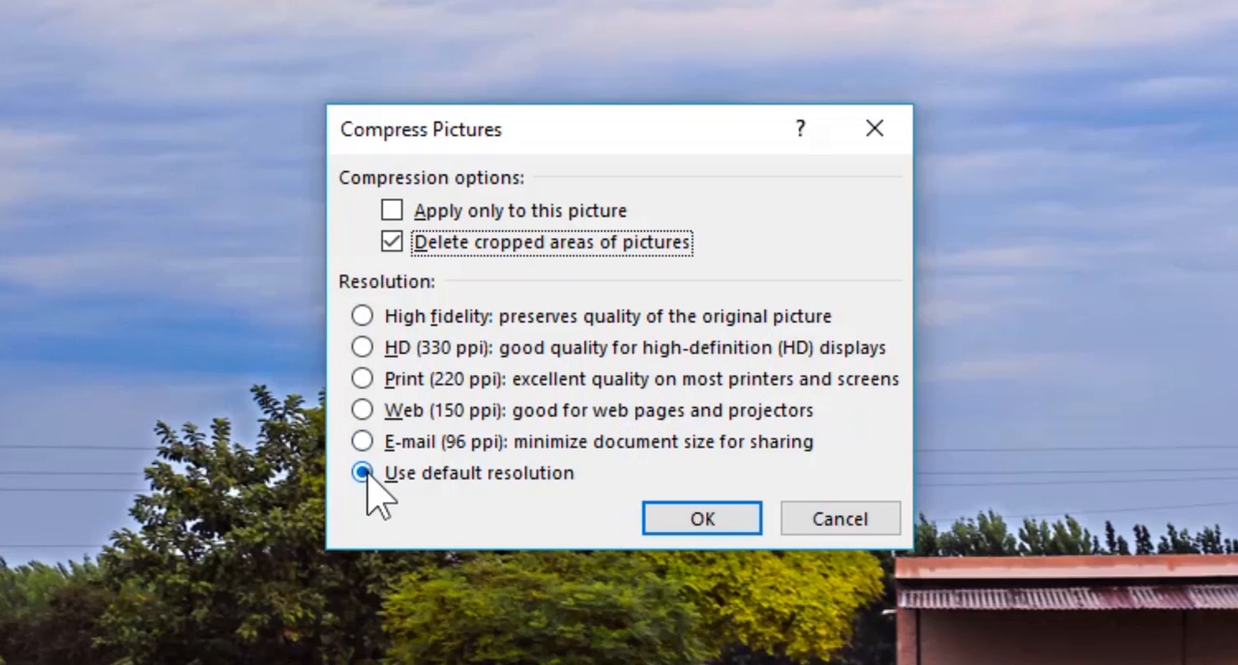
Keep the default resolution with cropped areas deleted and apply the compression
{"action": "left_click", "coordinate": [362, 472]}
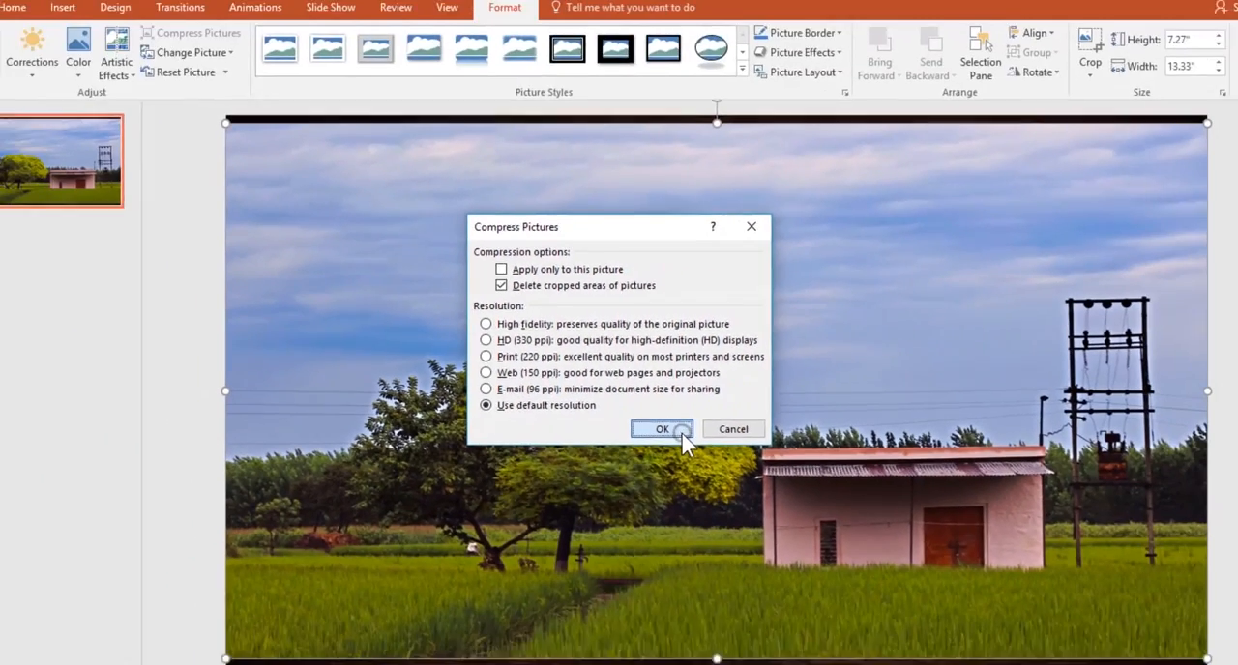
{"action": "left_click", "coordinate": [661, 429]}
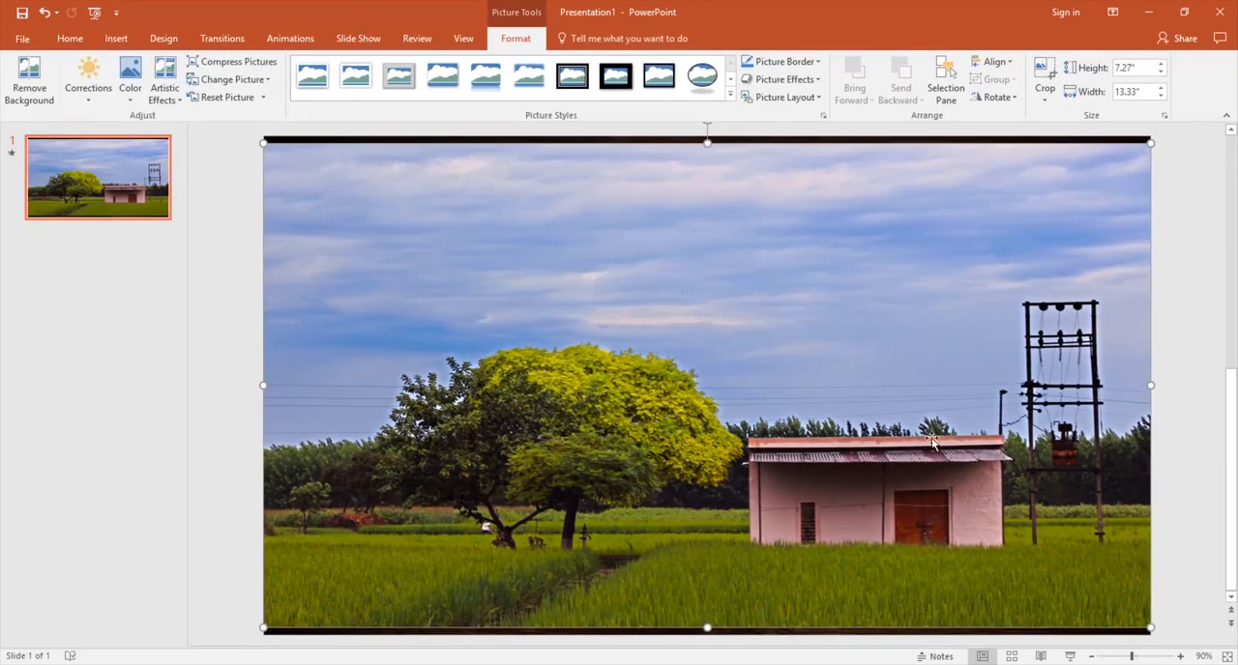
{"action": "mouse_move", "coordinate": [519, 263]}
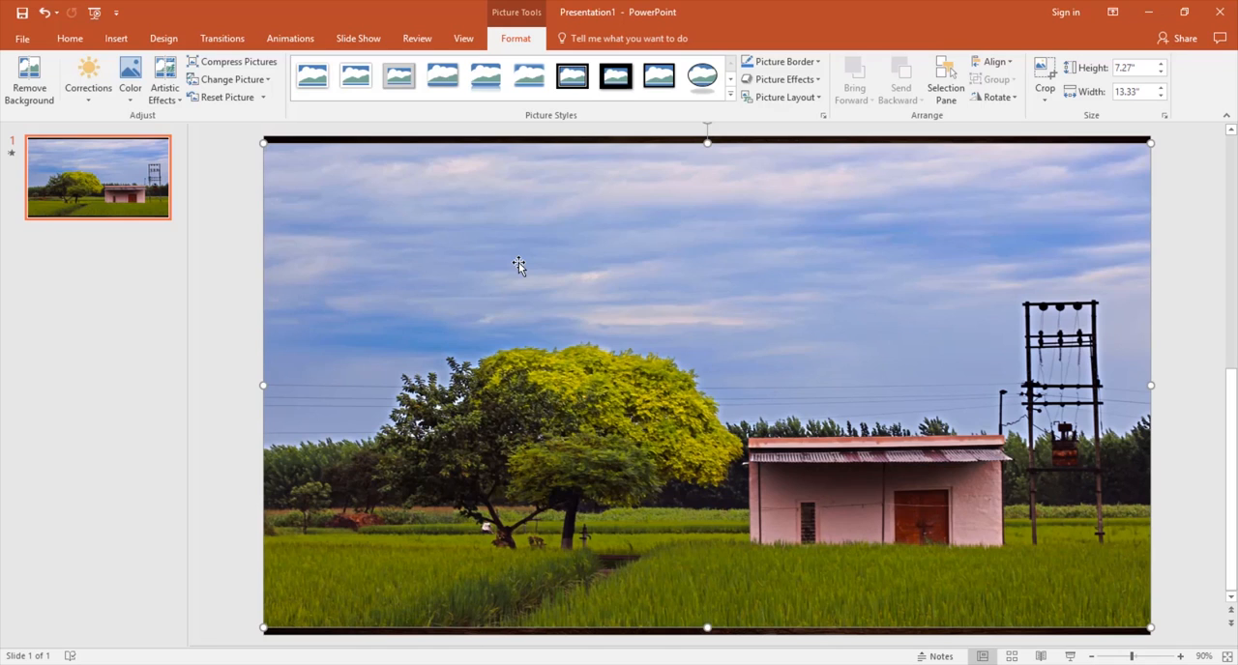
Save the photo as a picture named New.jpg on the Desktop
{"action": "right_click", "coordinate": [518, 263]}
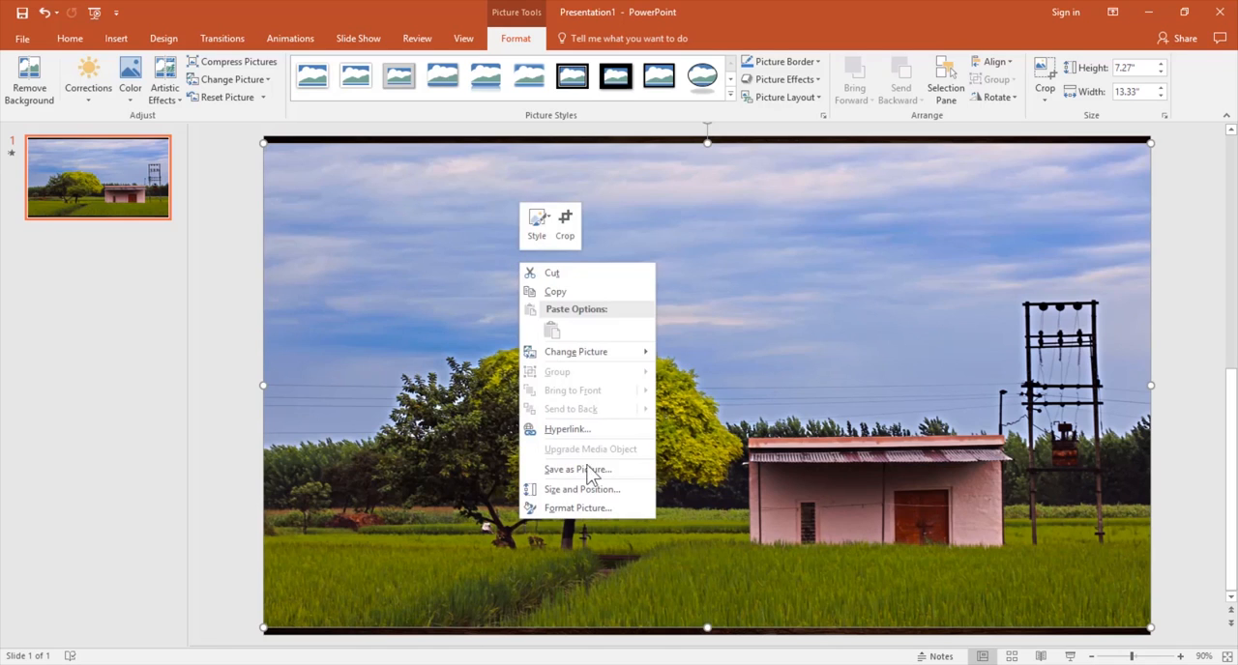
{"action": "left_click", "coordinate": [576, 469]}
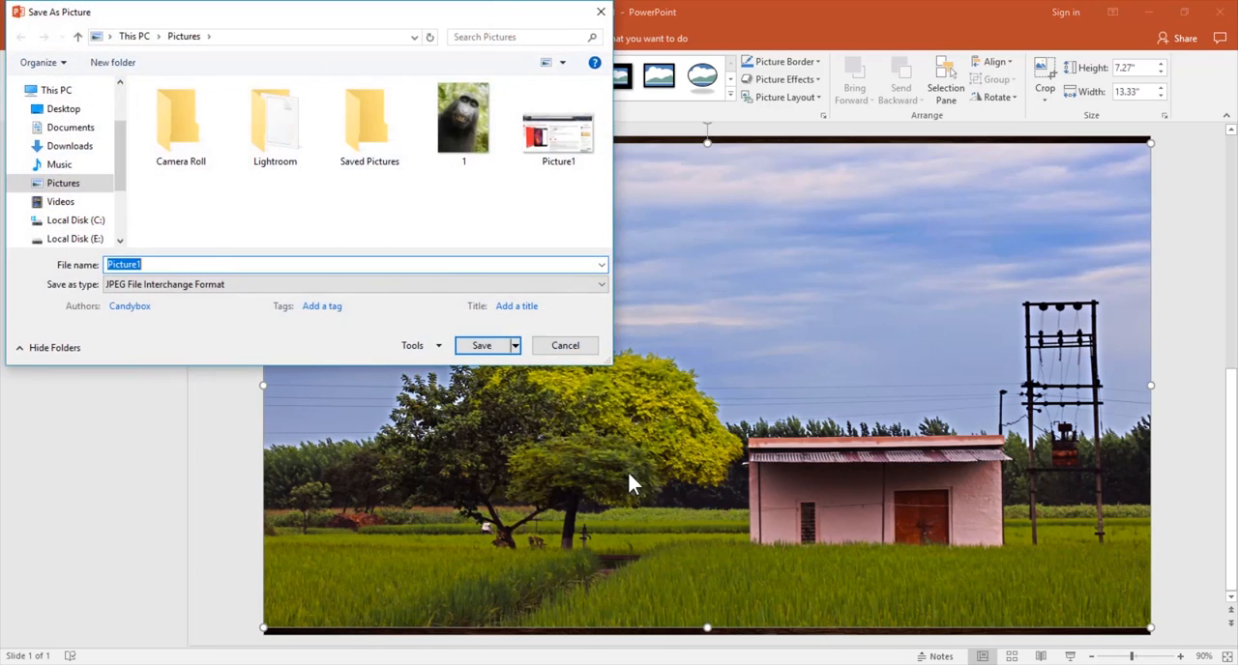
{"action": "left_click", "coordinate": [64, 108]}
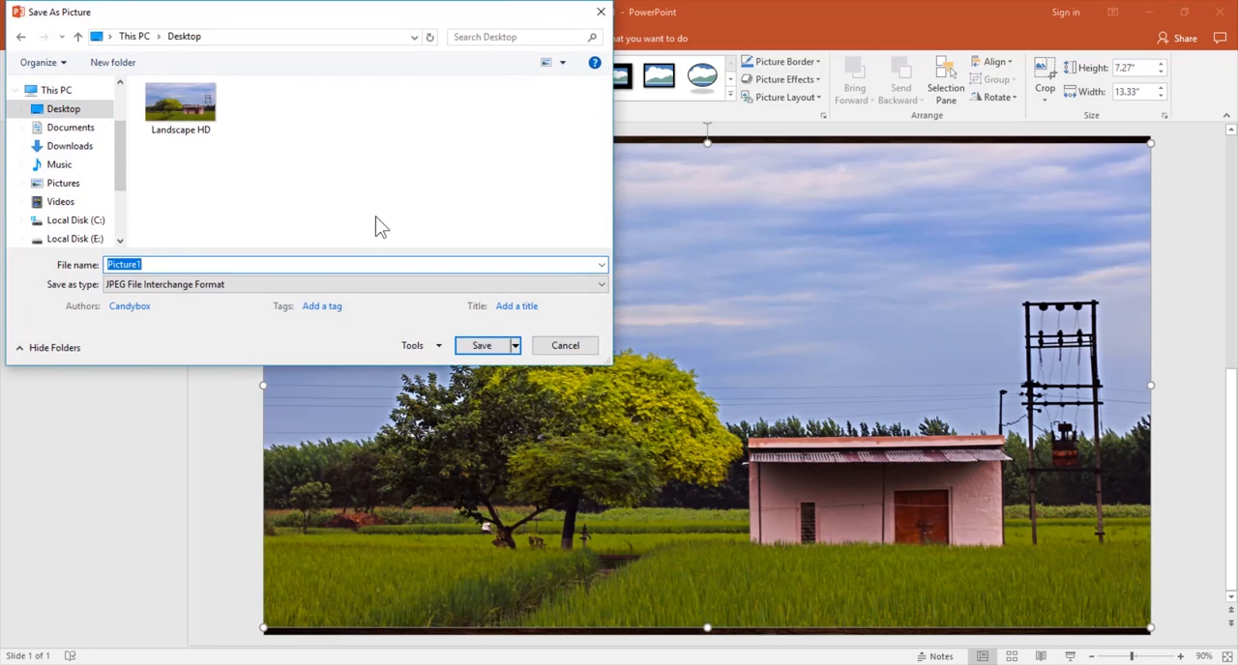
{"action": "type", "text": "New"}
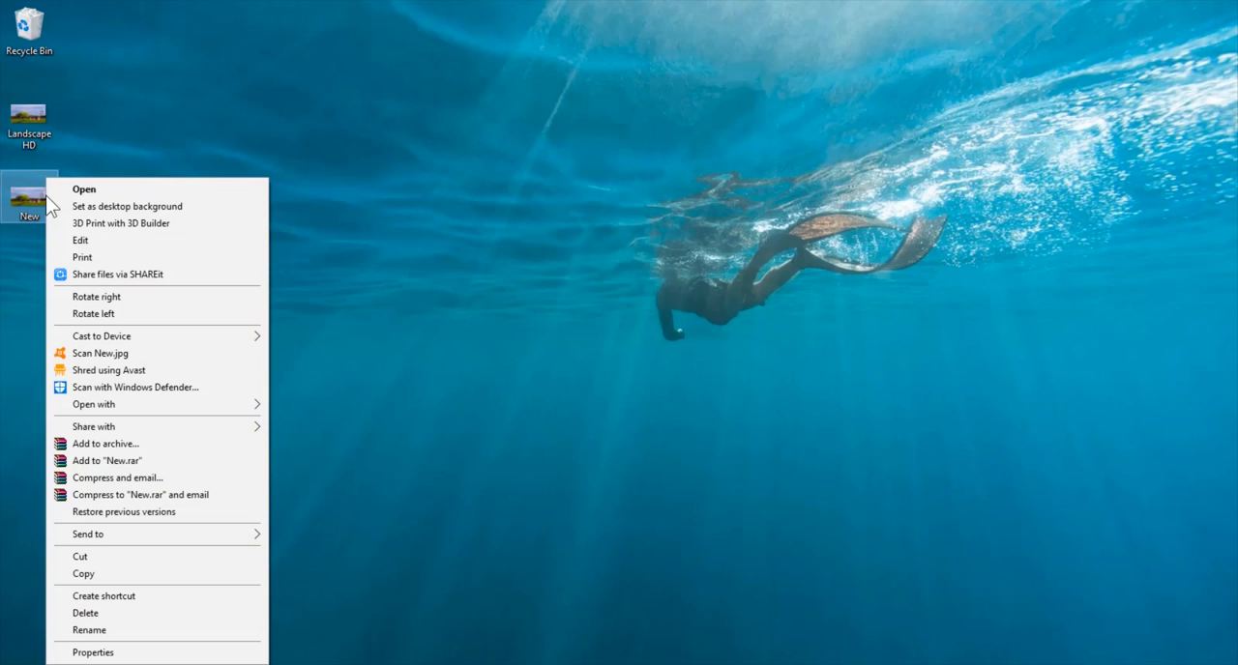
{"action": "left_click", "coordinate": [93, 652]}
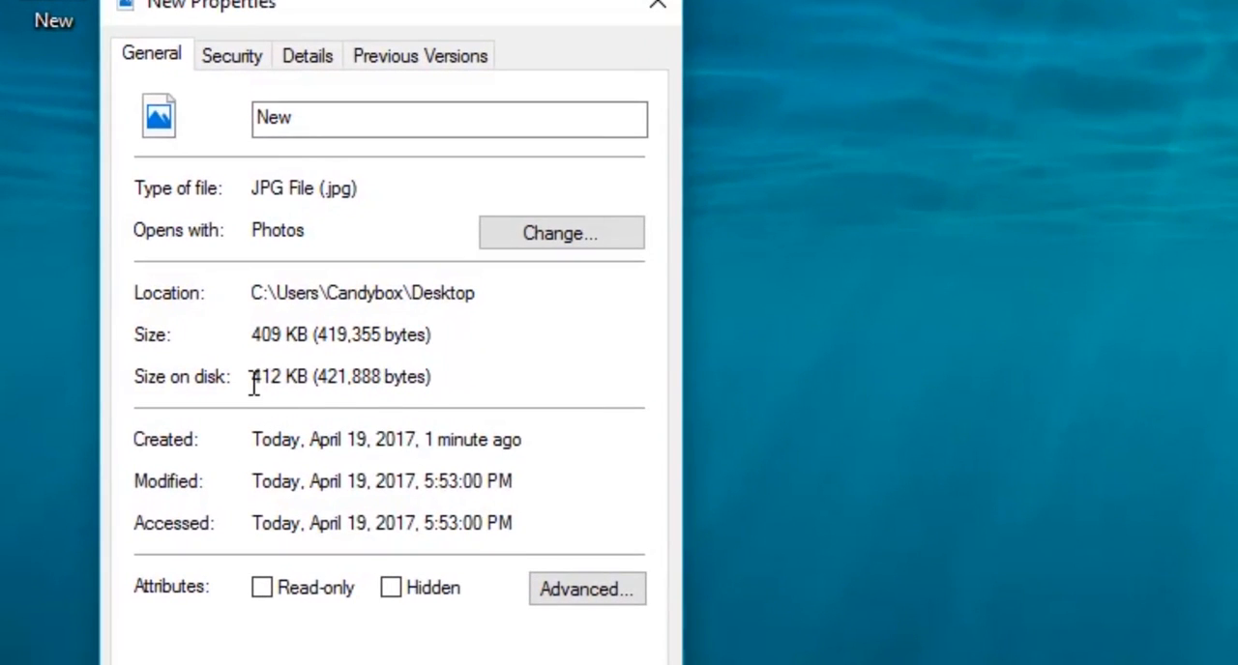
{"action": "double_click", "coordinate": [263, 376]}
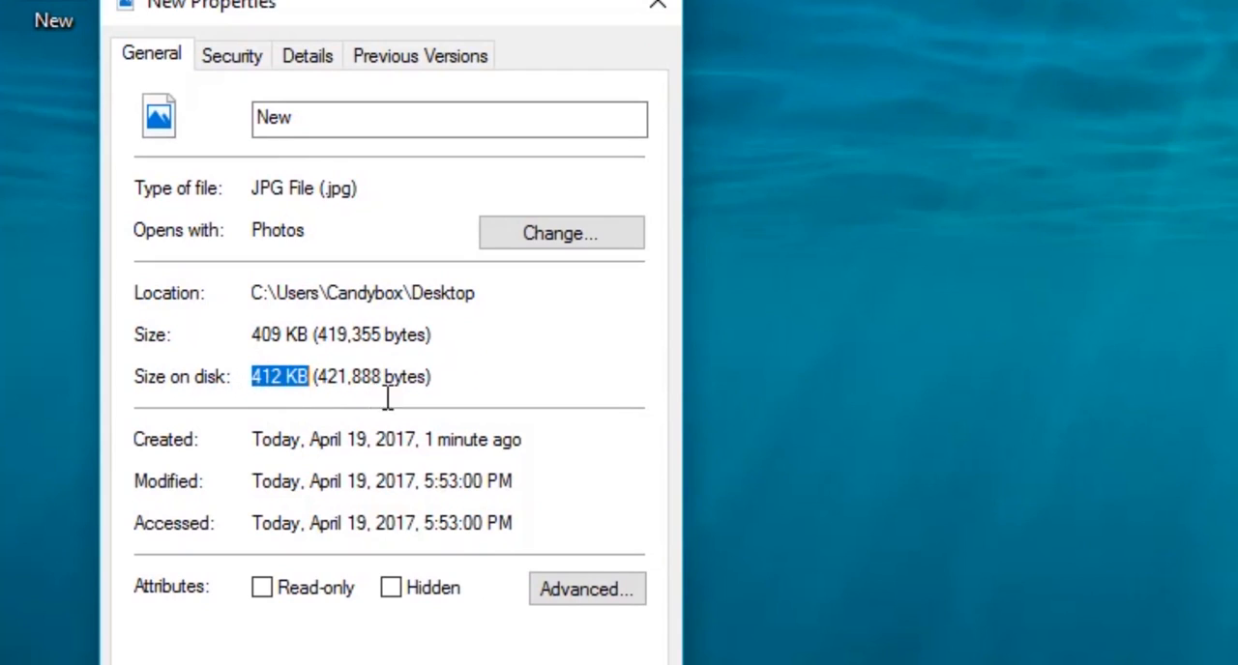
{"action": "mouse_move", "coordinate": [503, 393]}
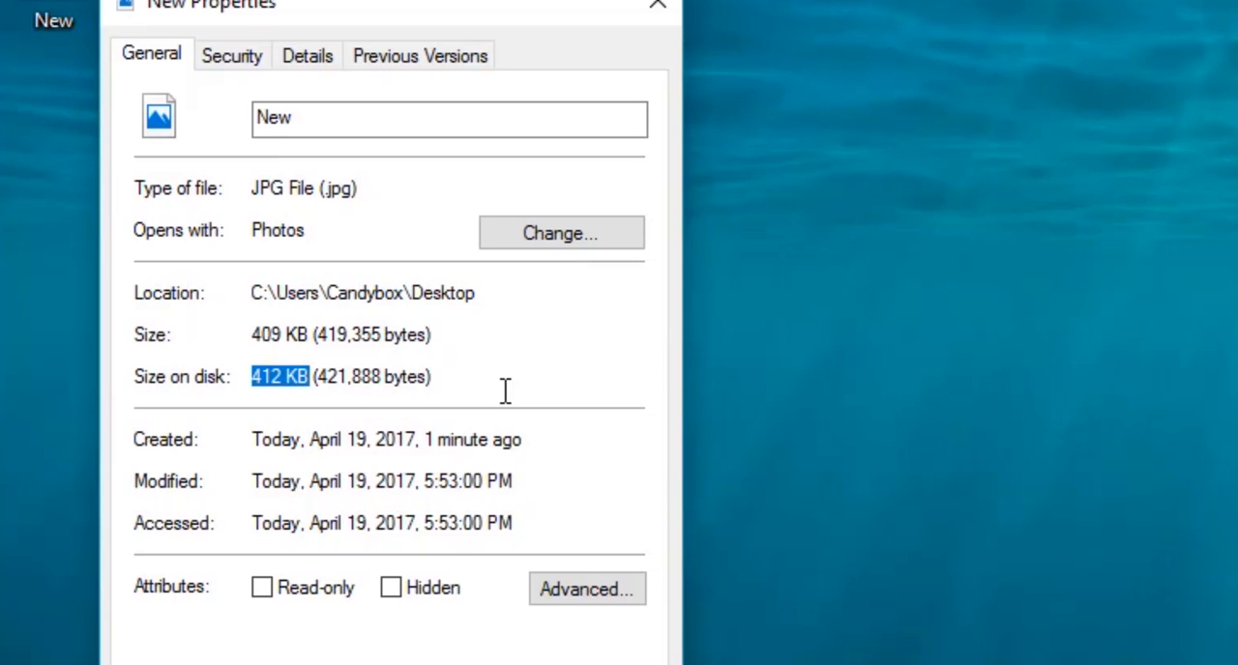
{"action": "mouse_move", "coordinate": [519, 549]}
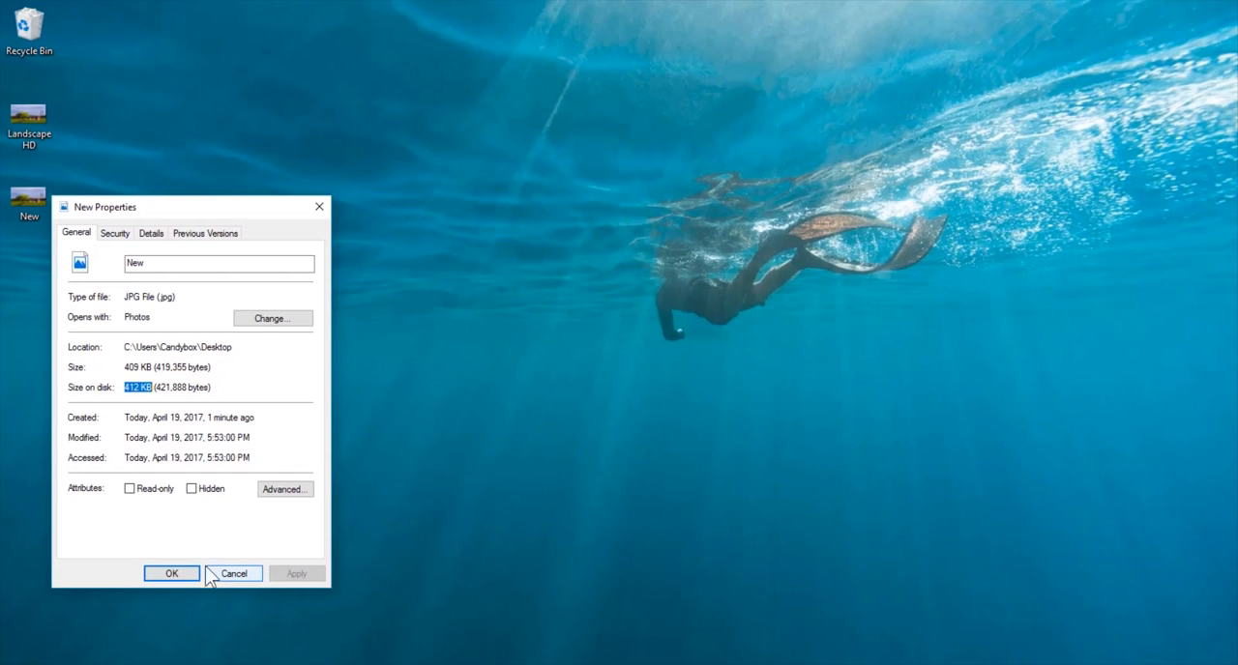
{"action": "left_click", "coordinate": [233, 572]}
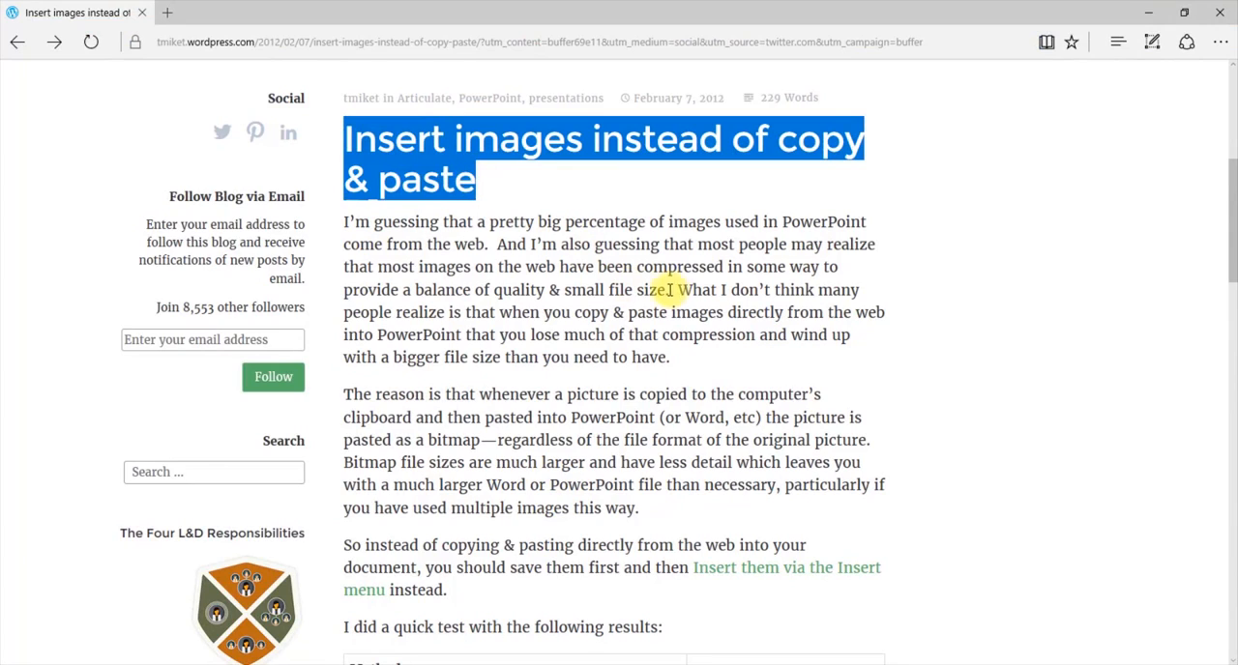
{"action": "mouse_move", "coordinate": [670, 298]}
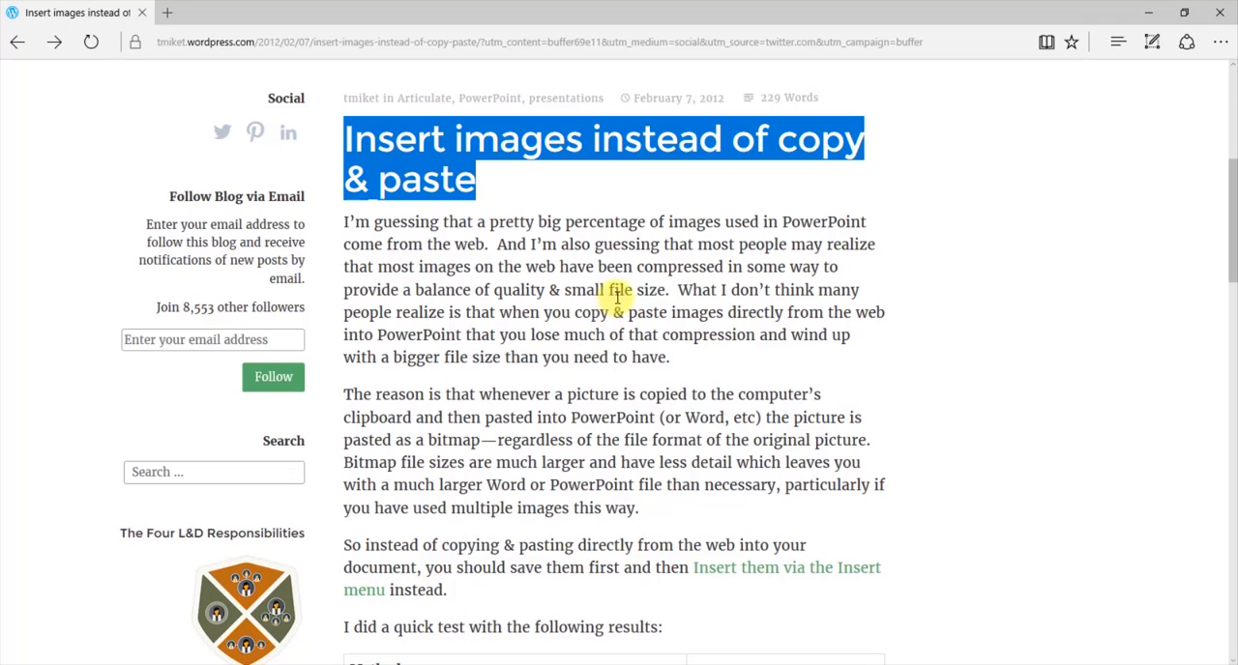
{"action": "mouse_move", "coordinate": [642, 311]}
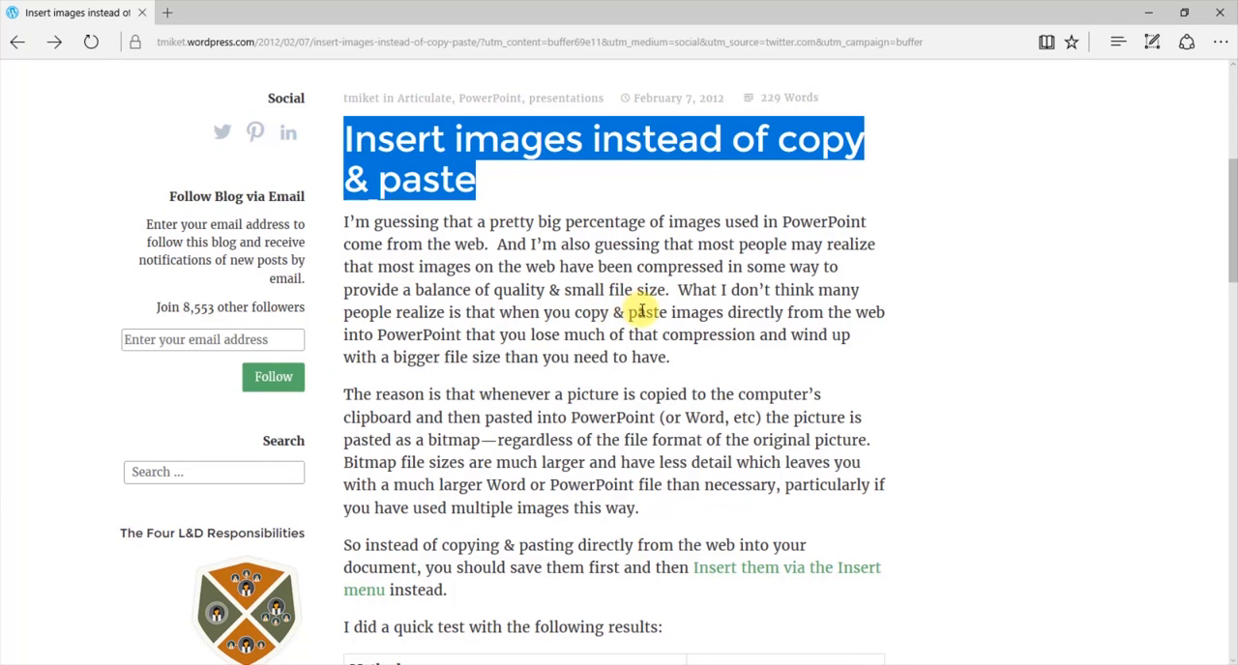
{"action": "scroll", "scroll_direction": "up", "scroll_amount": 3}
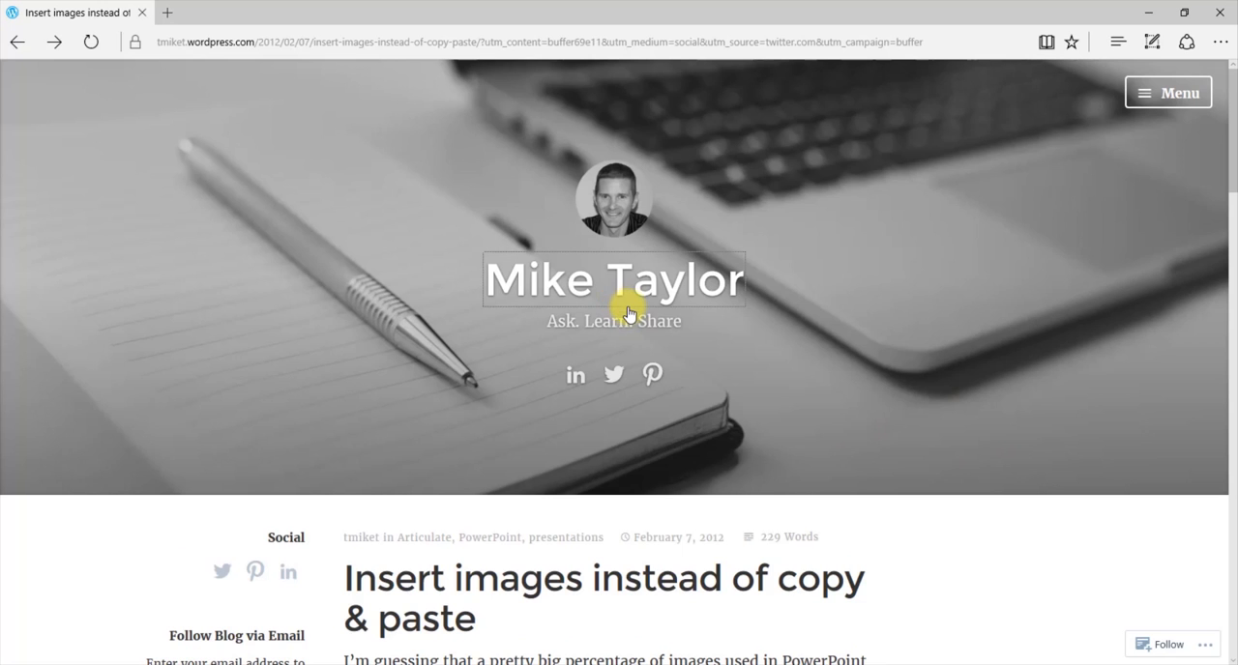
{"action": "mouse_move", "coordinate": [623, 305]}
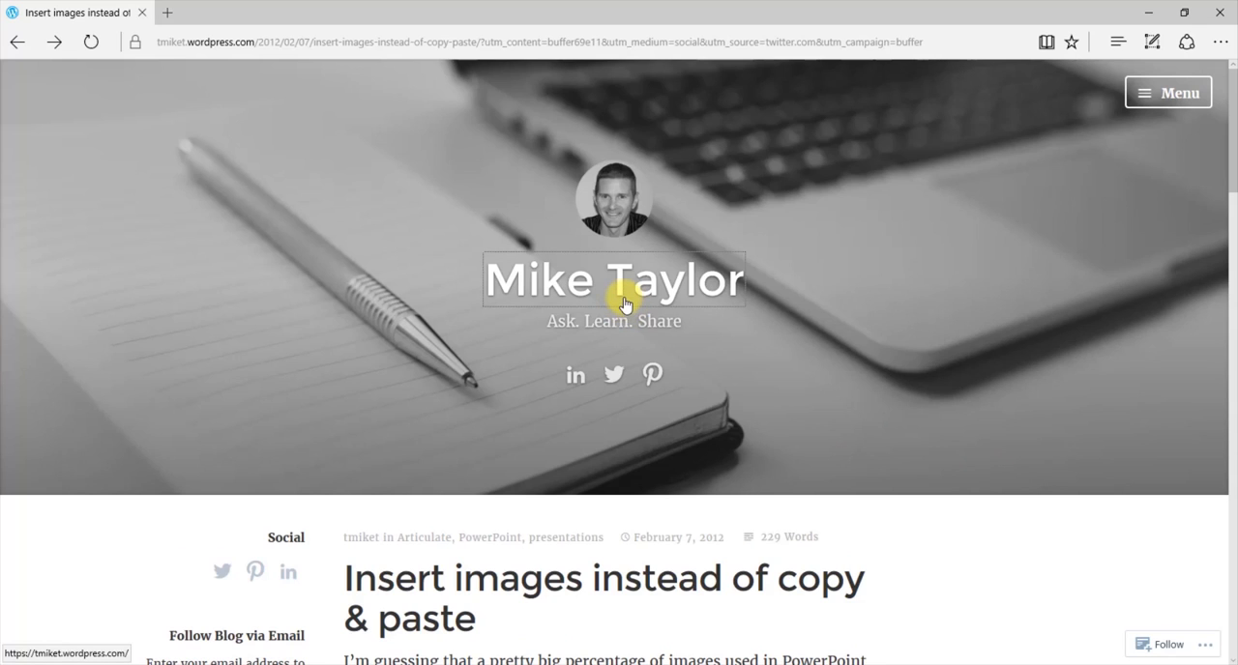